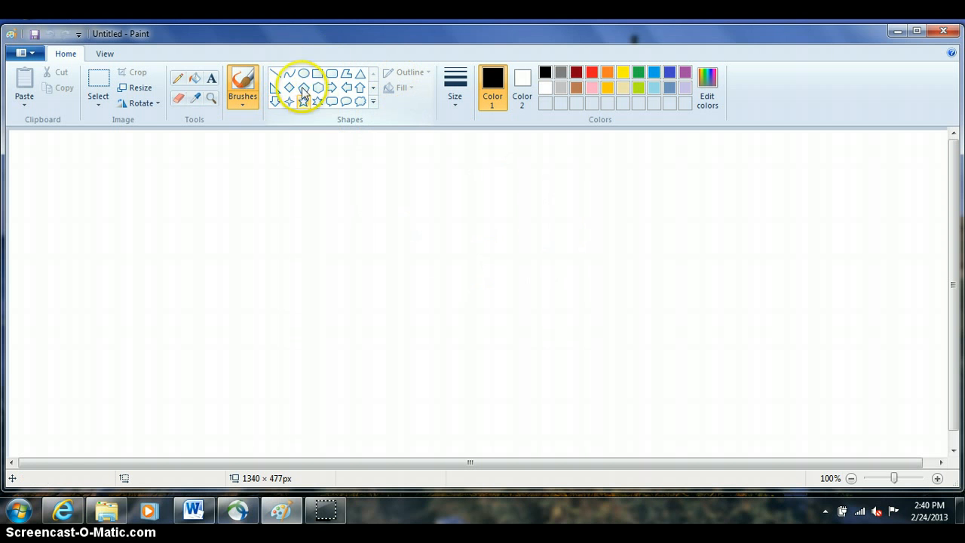
mouse_move(276, 73)
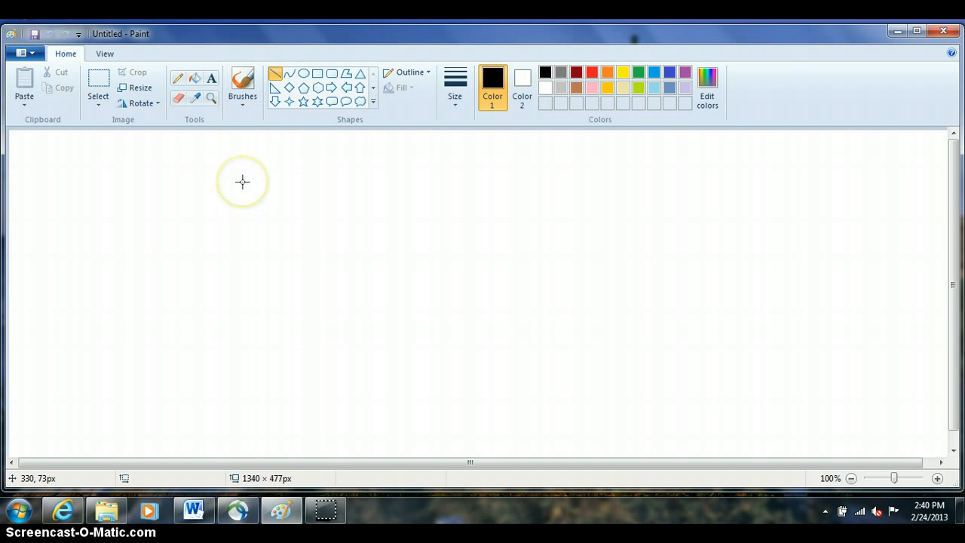
mouse_move(243, 181)
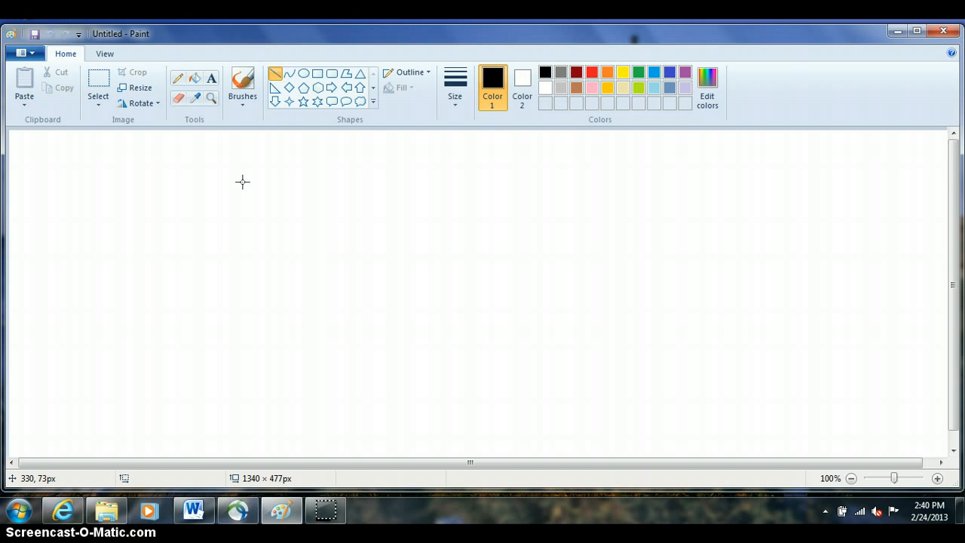
mouse_move(244, 178)
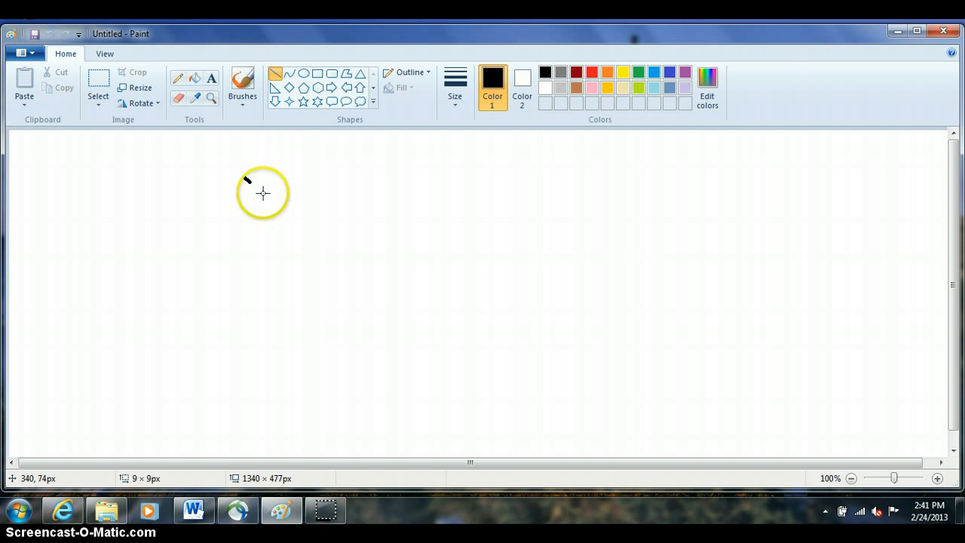
- Draw a thick black diagonal line from the upper left down toward the middle of the canvas
drag(244, 179, 419, 265)
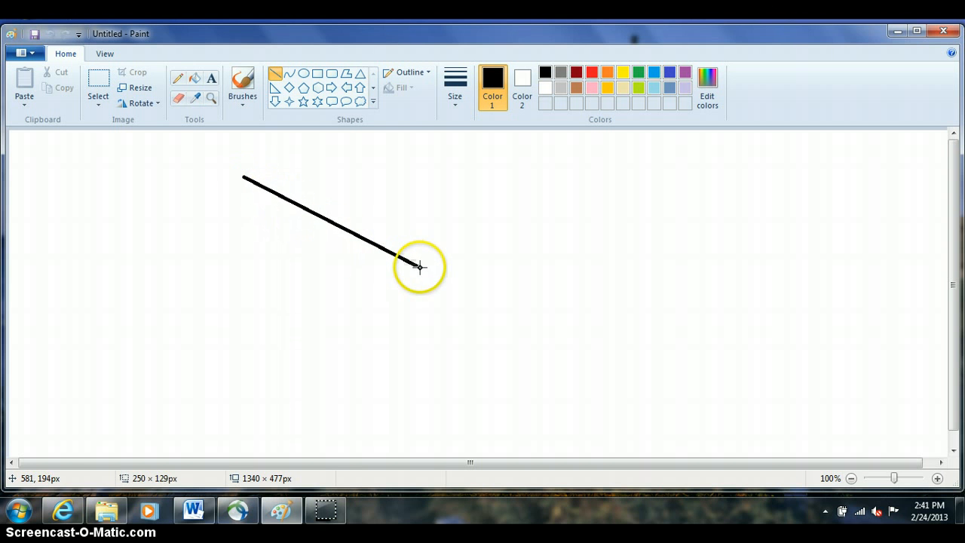
drag(419, 265, 460, 271)
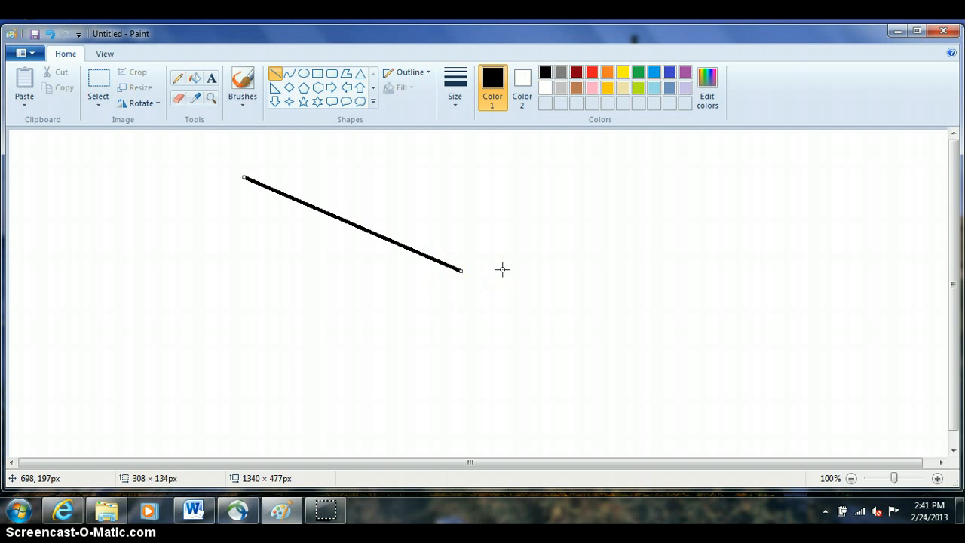
mouse_move(274, 193)
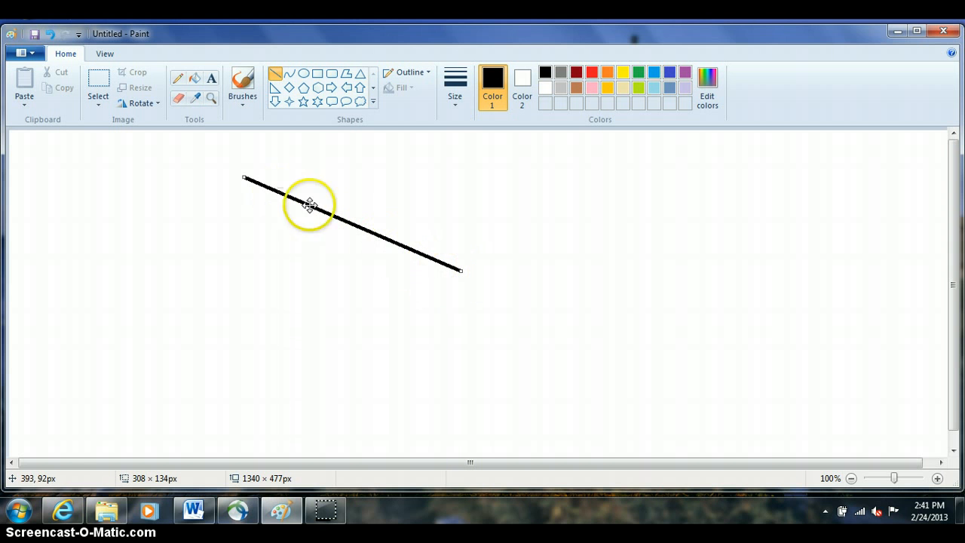
click(455, 83)
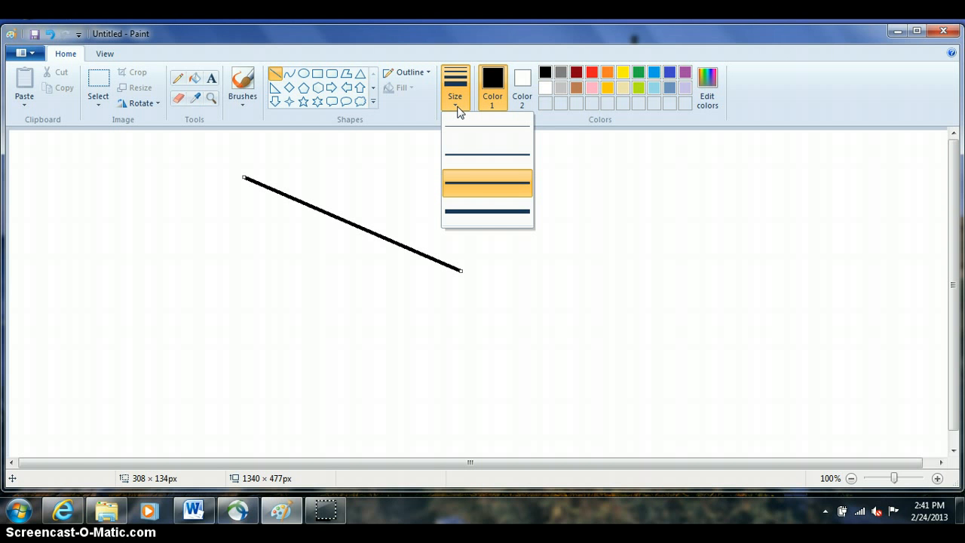
- Set the line's width to the thinnest Size option
click(488, 130)
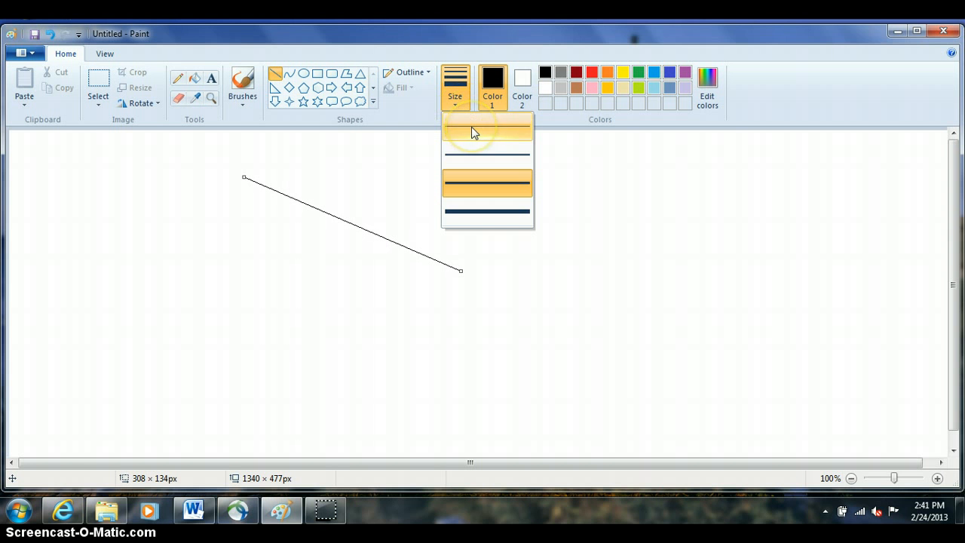
click(487, 125)
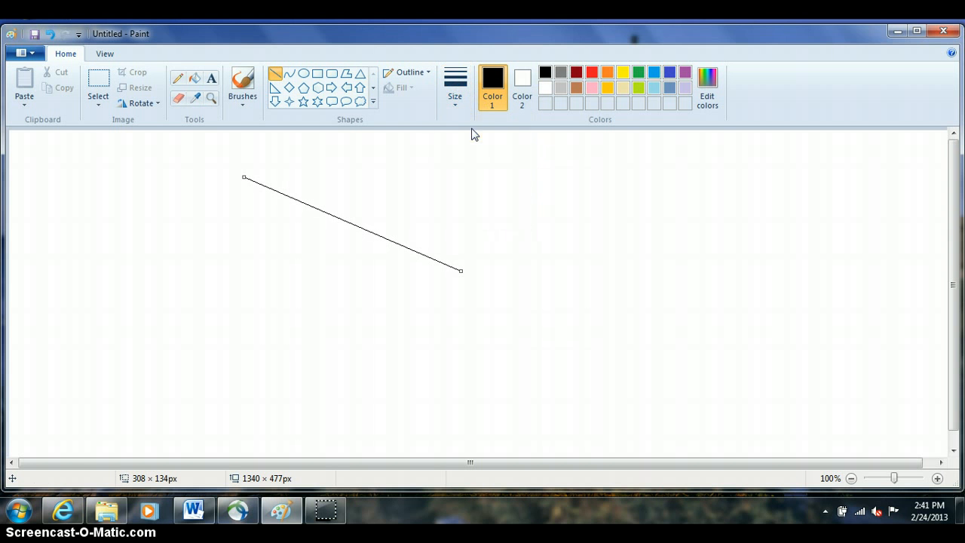
mouse_move(244, 184)
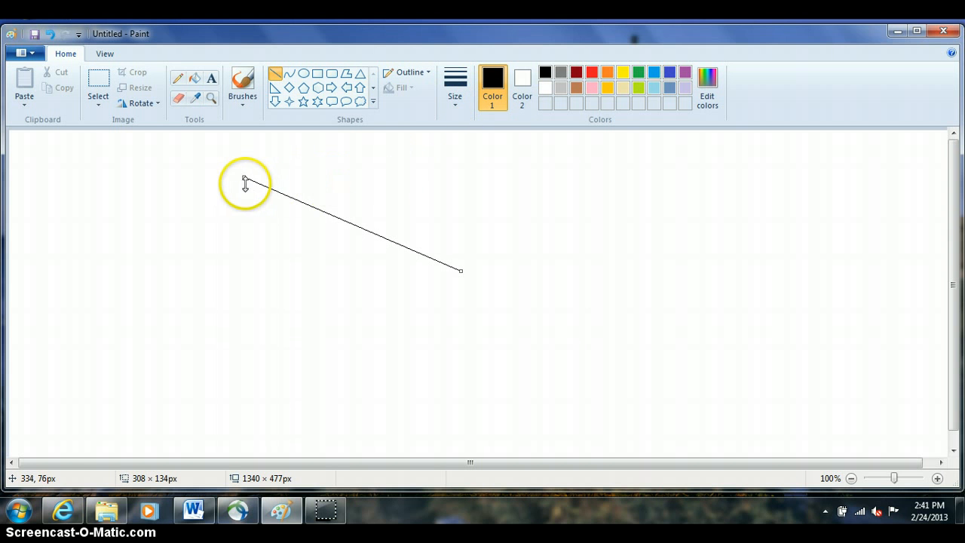
mouse_move(462, 272)
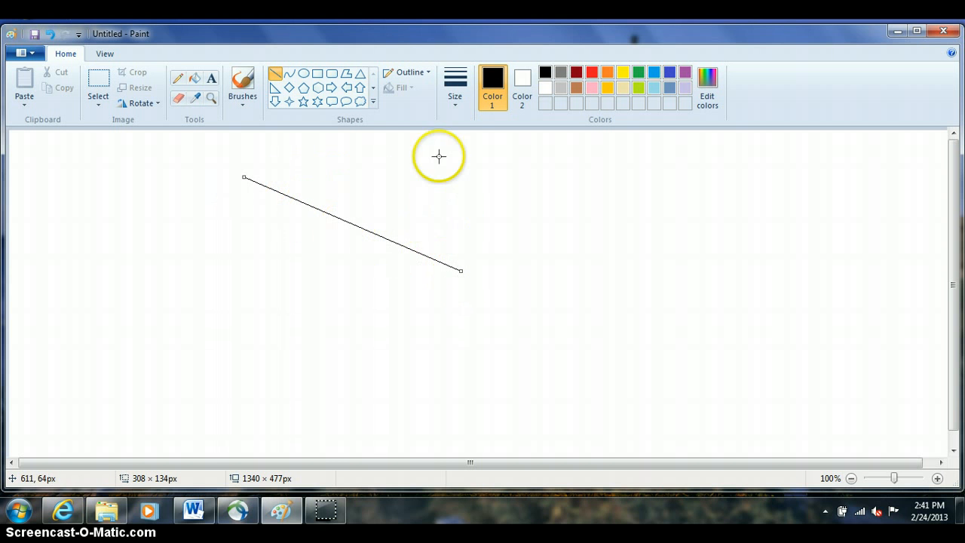
mouse_move(455, 86)
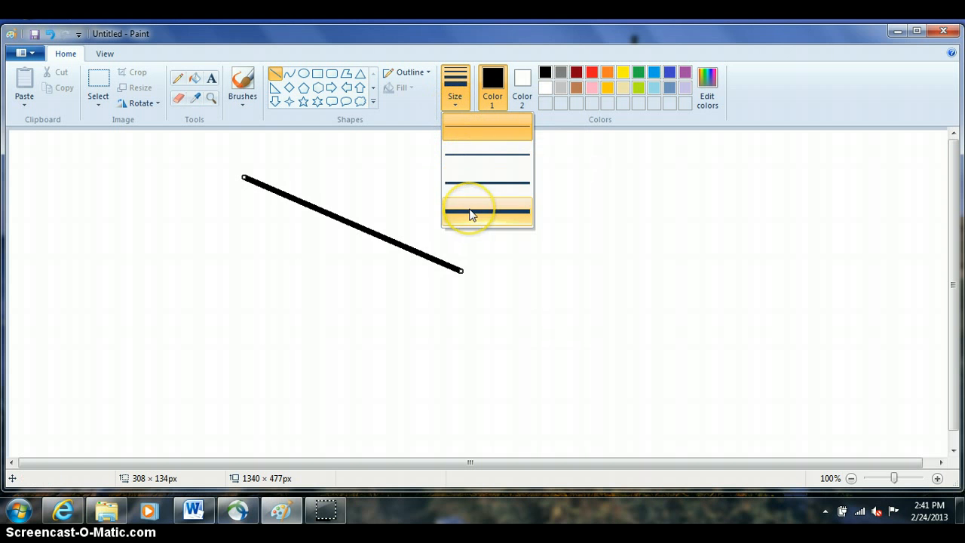
mouse_move(479, 187)
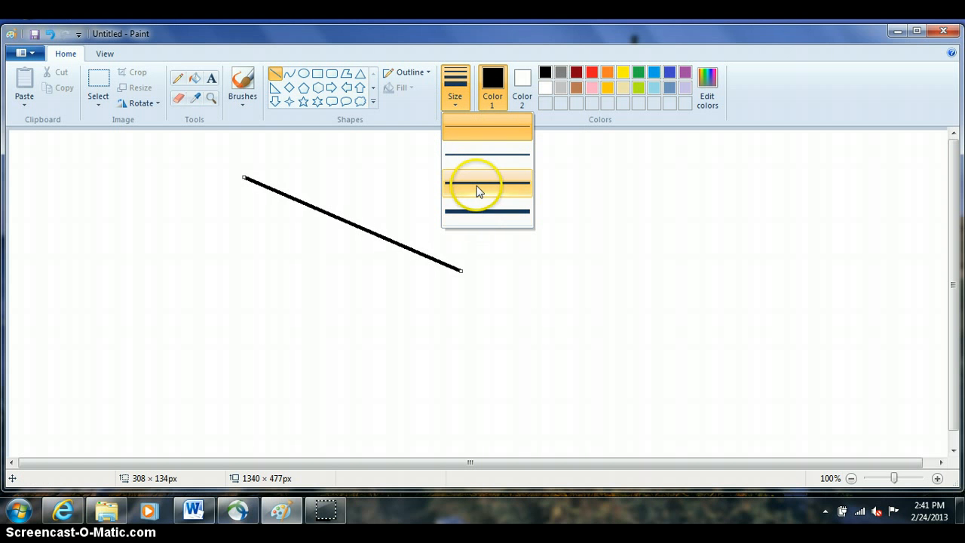
click(487, 126)
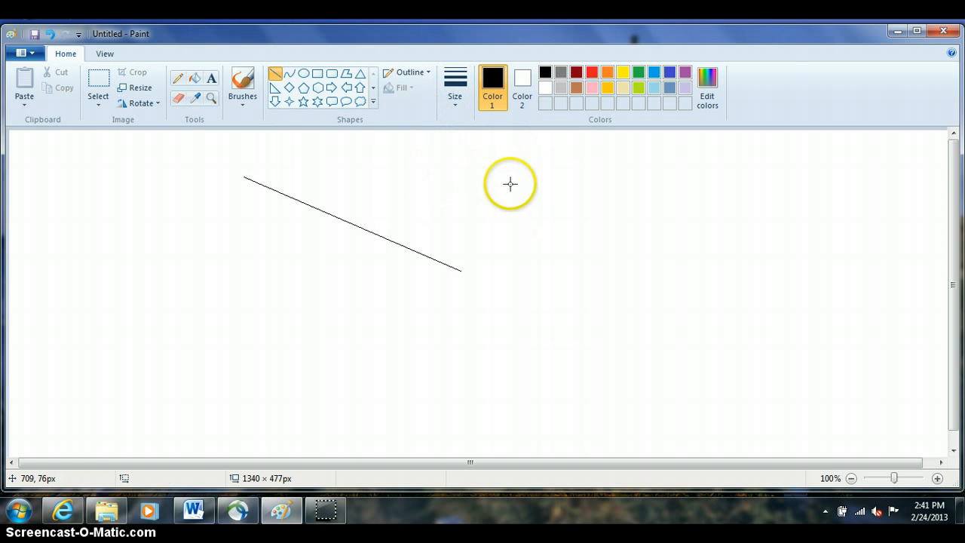
mouse_move(344, 216)
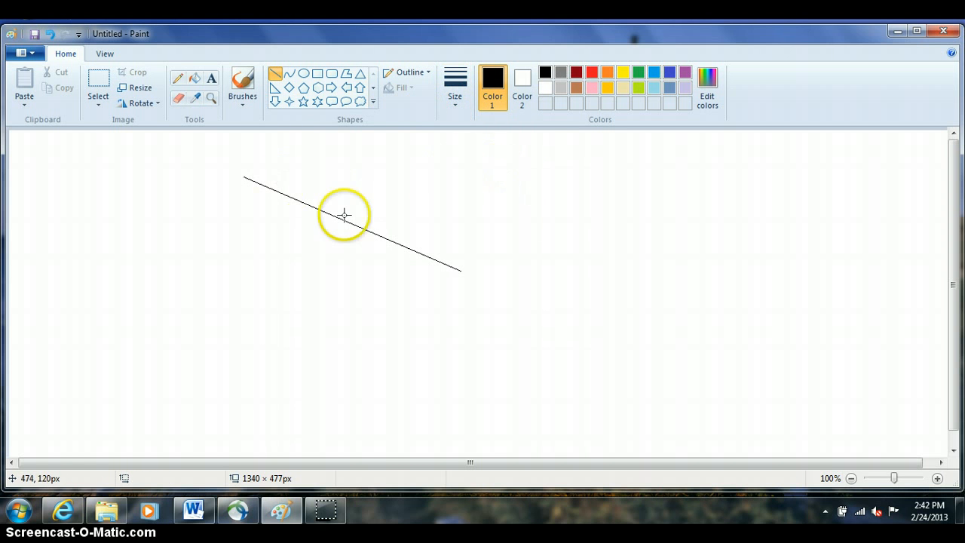
mouse_move(453, 183)
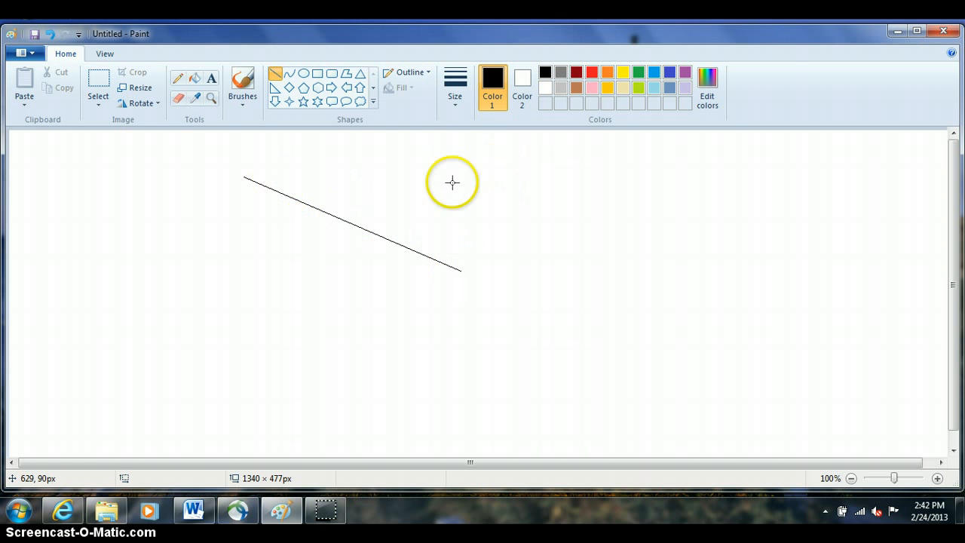
- Commit the black line, switch to red, and draw a red line rising across it
click(456, 78)
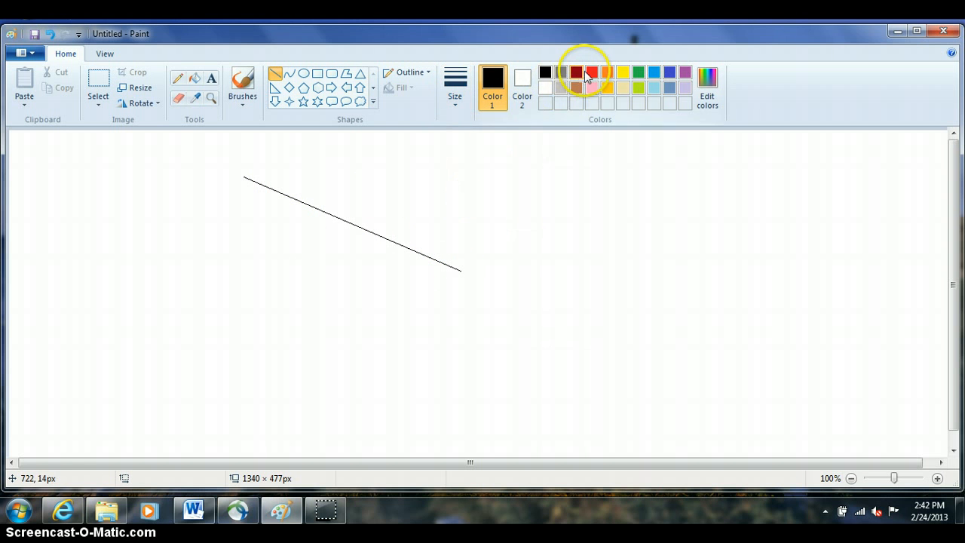
click(576, 72)
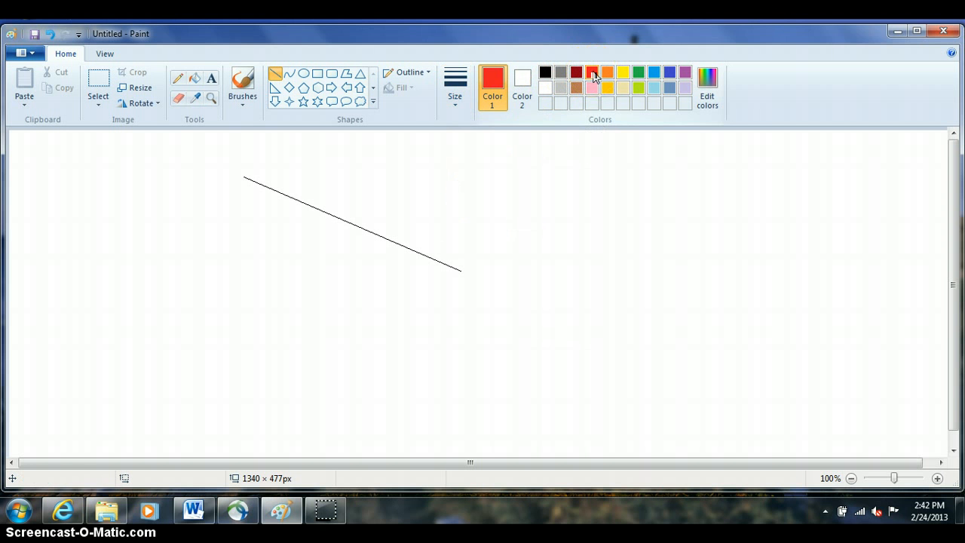
mouse_move(323, 210)
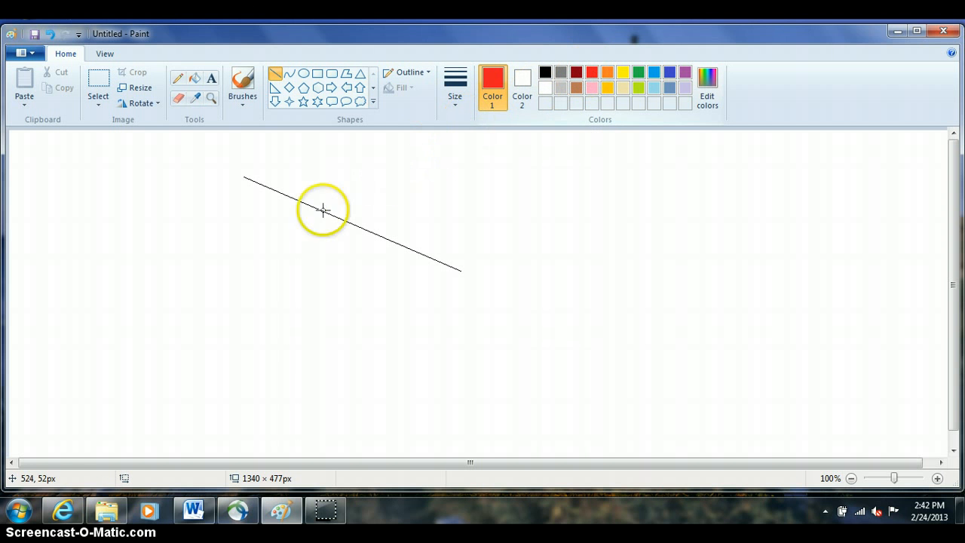
mouse_move(217, 263)
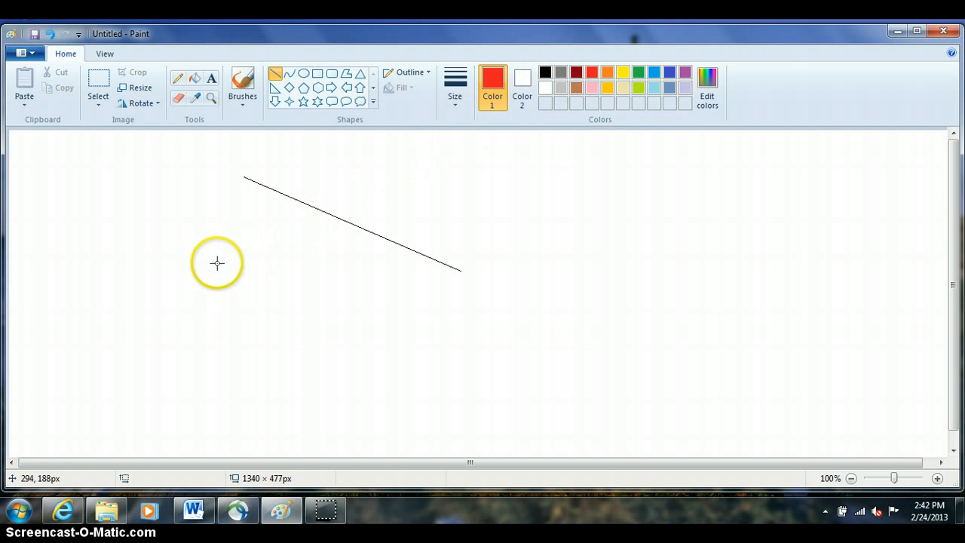
drag(217, 262, 476, 177)
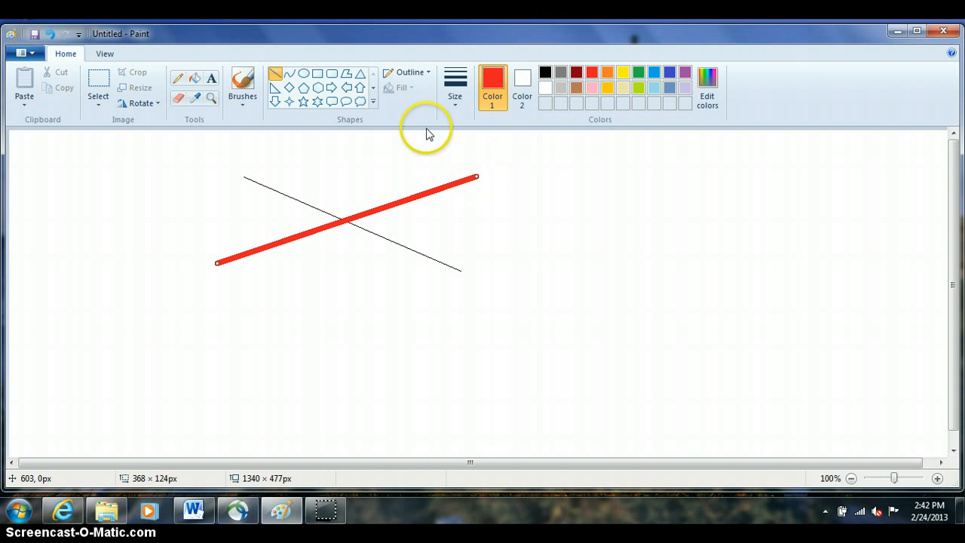
mouse_move(531, 156)
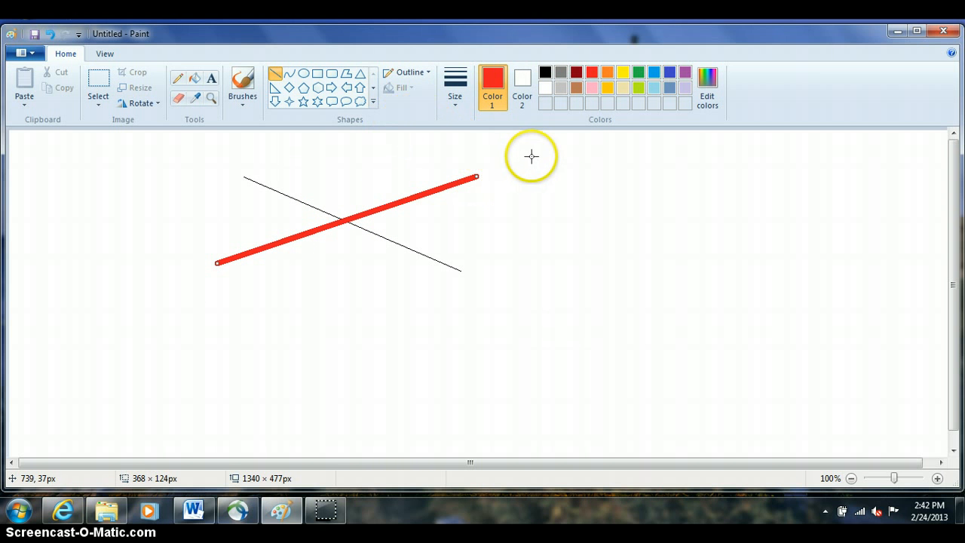
mouse_move(611, 118)
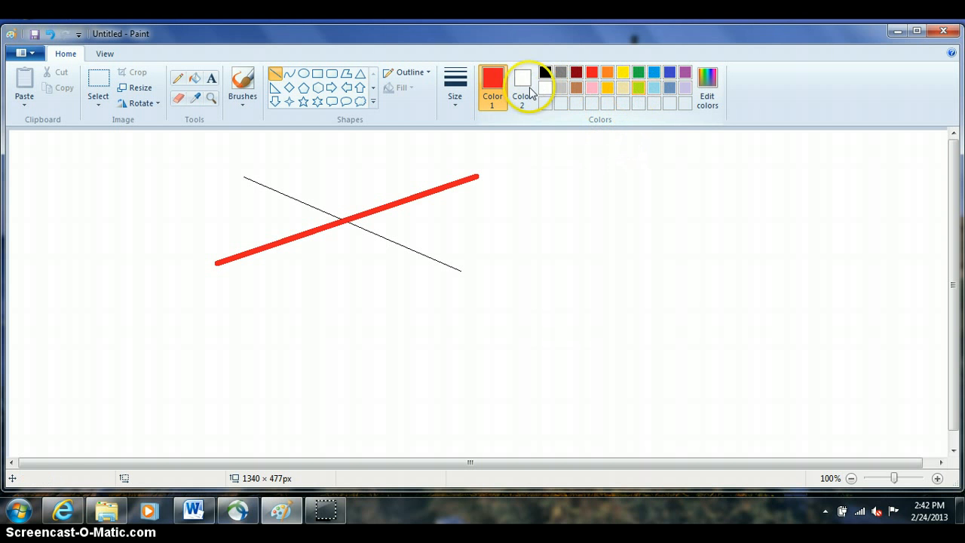
- Set Color 2 to green, then draw a red horizontal line with a long green line crossing it
click(522, 78)
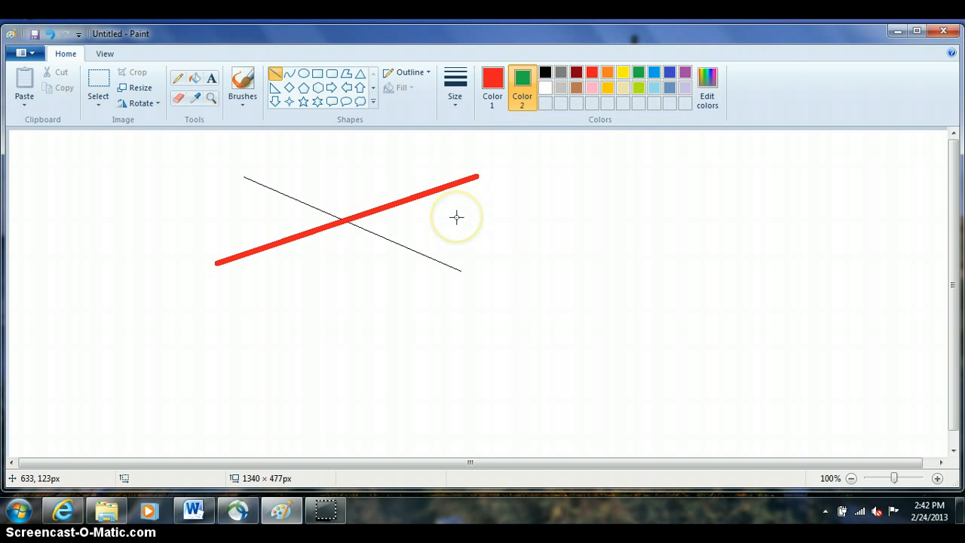
drag(455, 218, 631, 217)
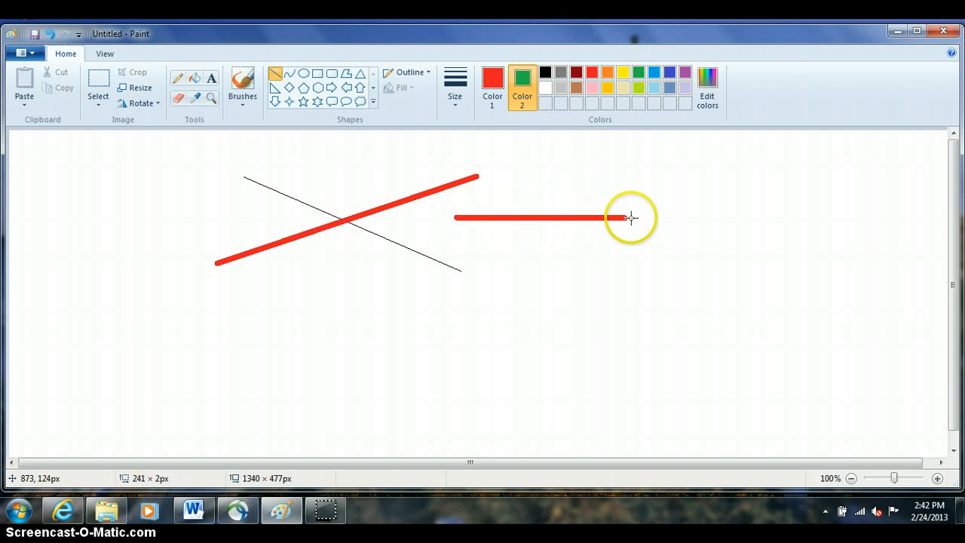
drag(573, 178, 573, 259)
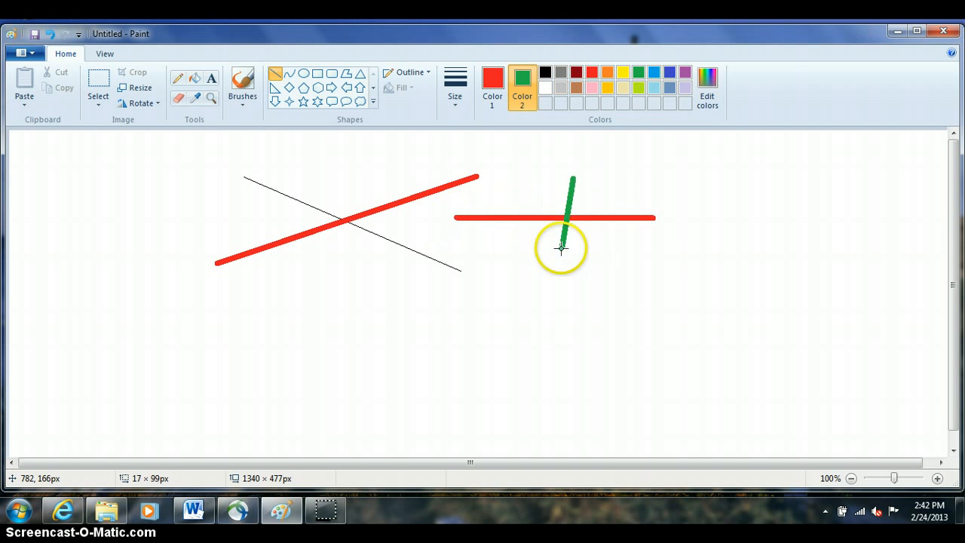
drag(570, 234, 540, 332)
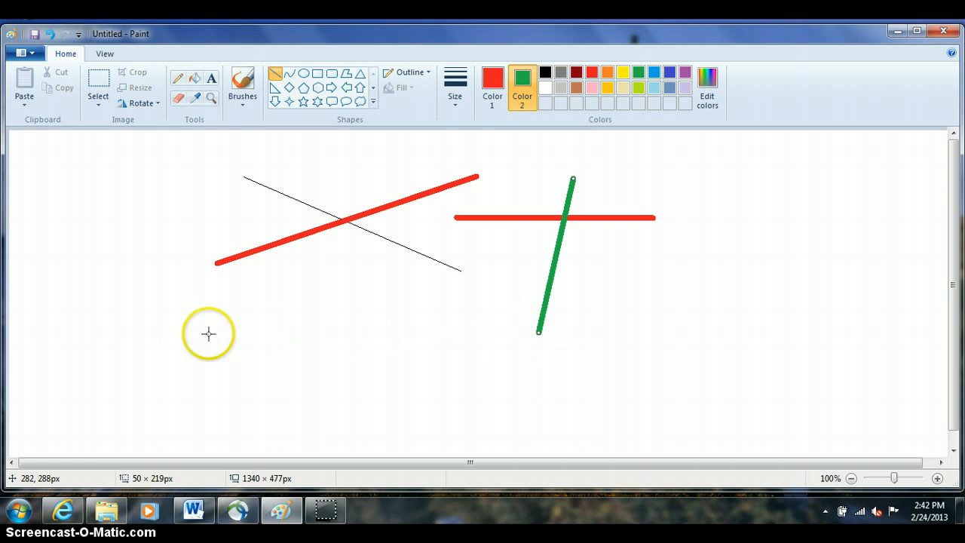
mouse_move(316, 341)
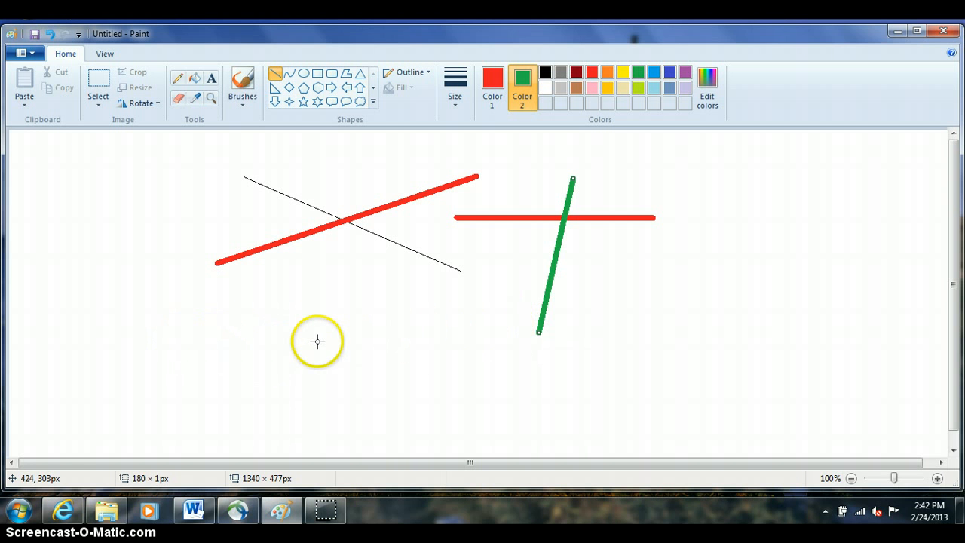
mouse_move(438, 334)
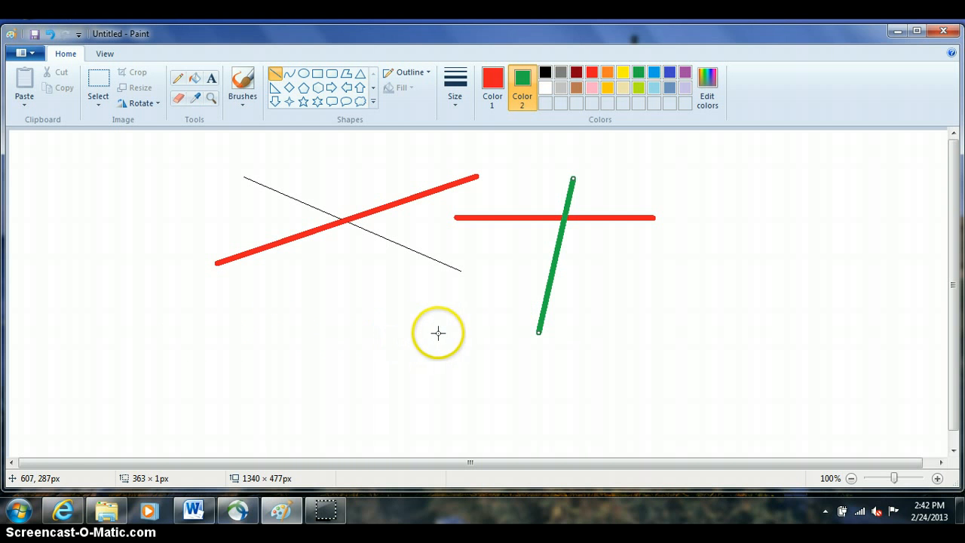
- Draw a green horizontal line with a red vertical line crossing it below the earlier pairs
right_click(437, 333)
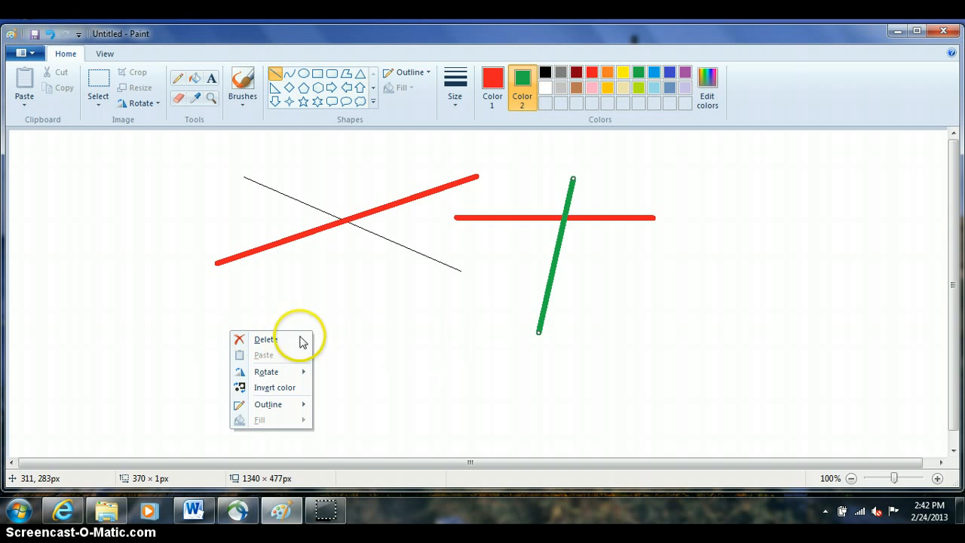
mouse_move(391, 341)
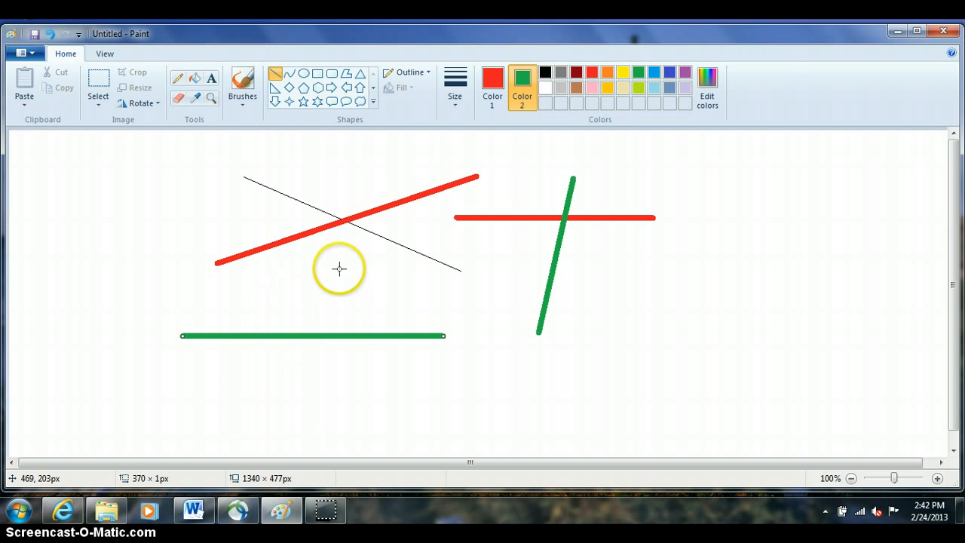
mouse_move(337, 263)
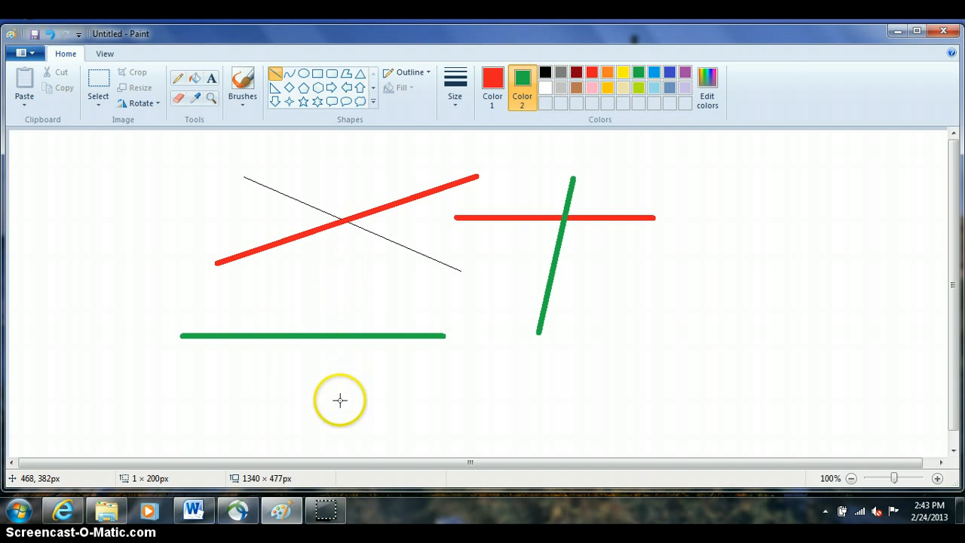
drag(340, 260, 339, 399)
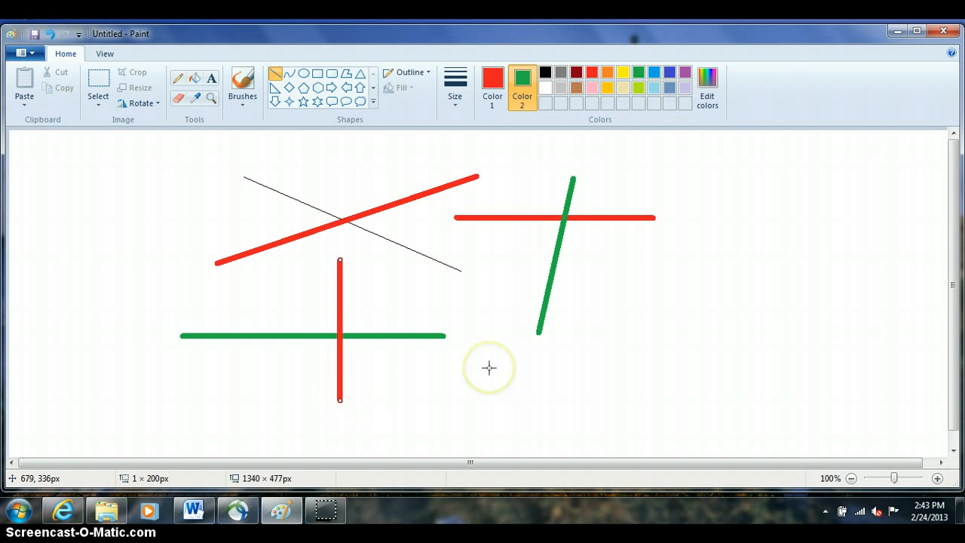
mouse_move(489, 368)
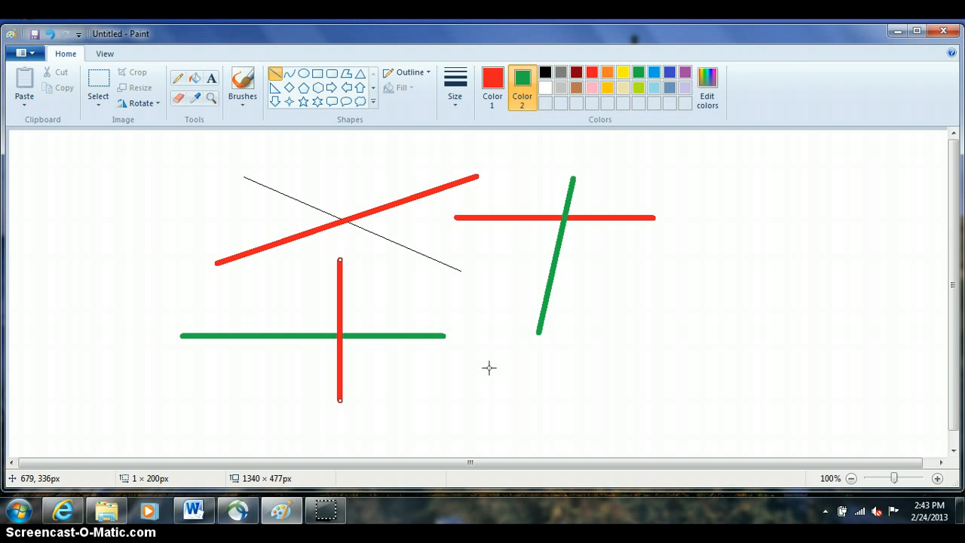
mouse_move(210, 184)
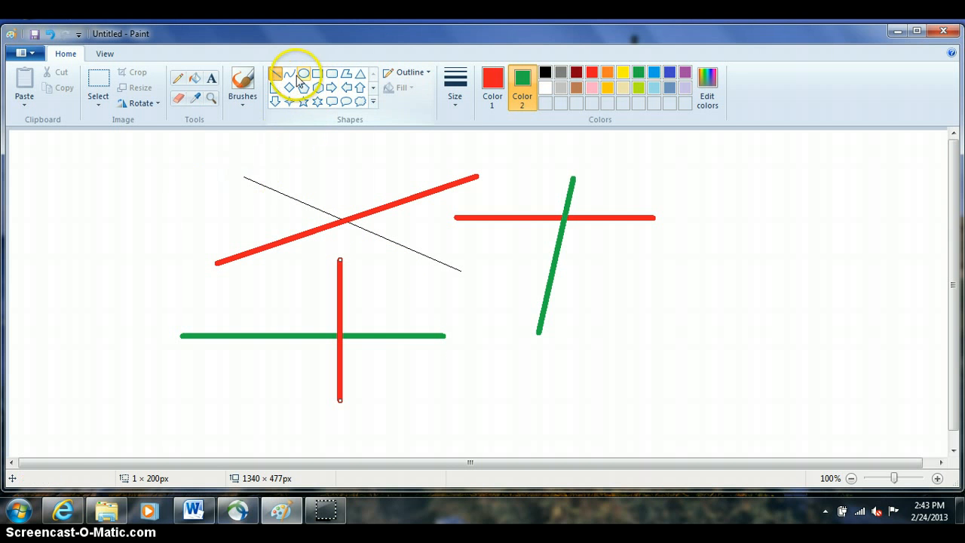
mouse_move(317, 72)
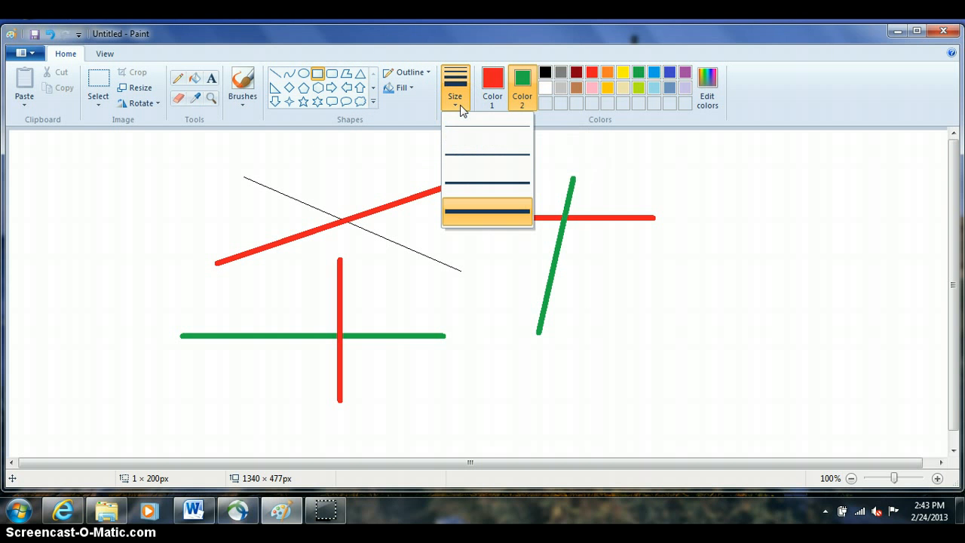
mouse_move(470, 155)
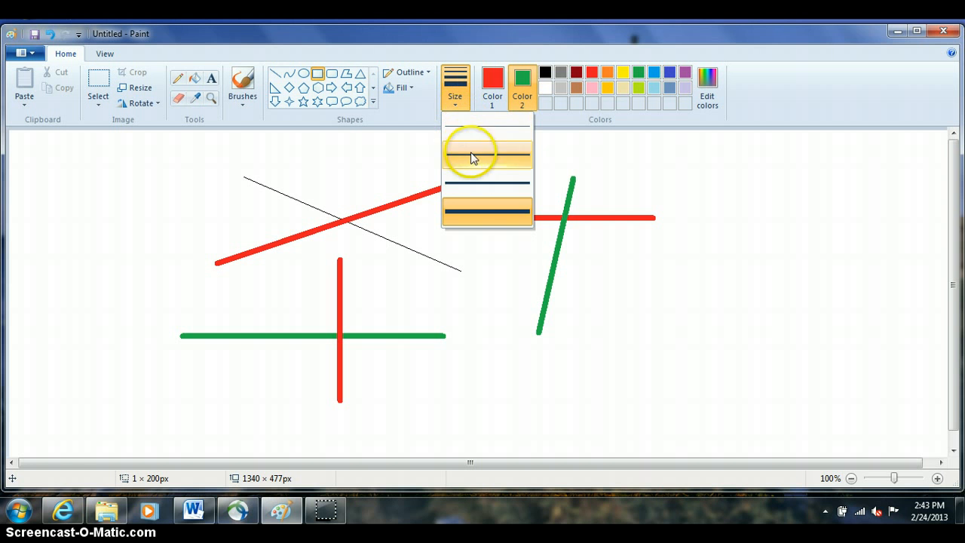
mouse_move(475, 135)
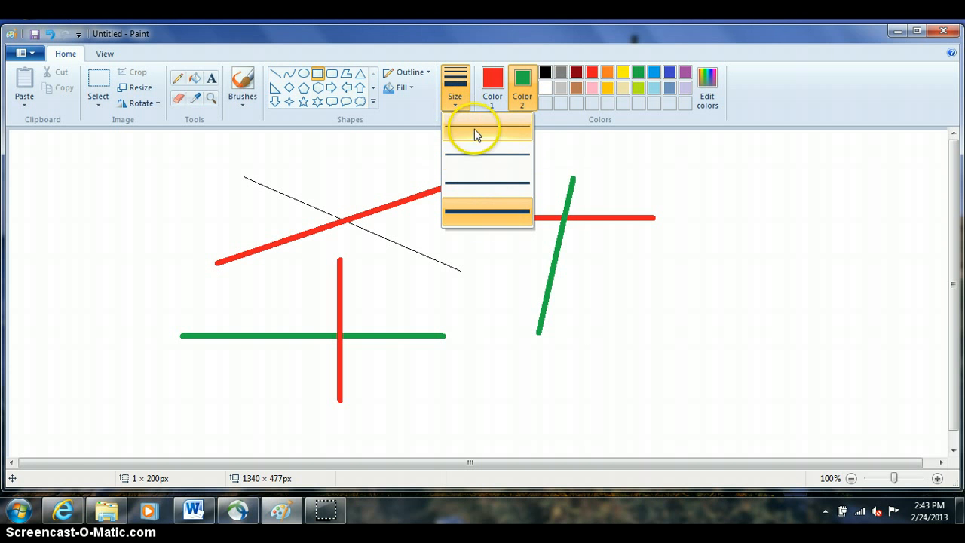
- Pick a line thickness and review the Outline and Fill style choices without changing them
click(486, 134)
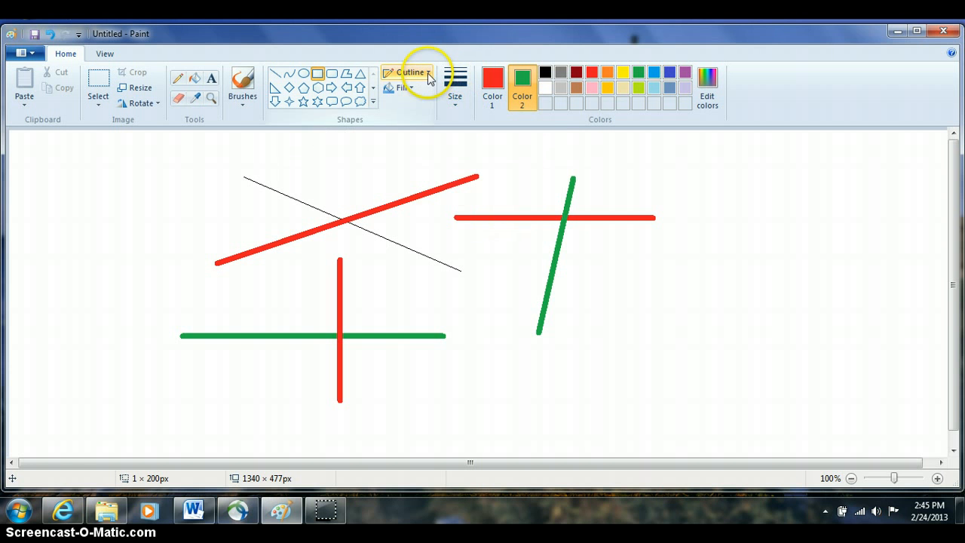
click(411, 72)
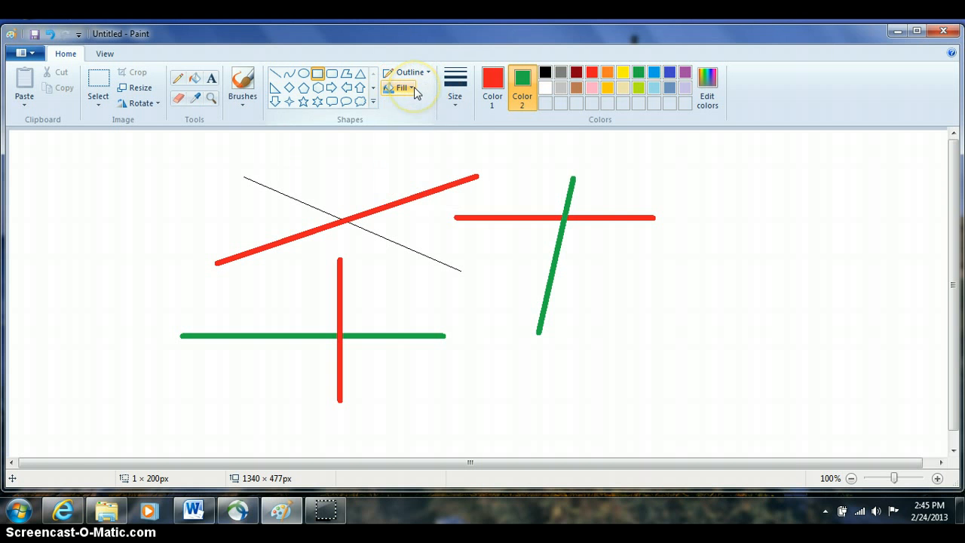
click(405, 88)
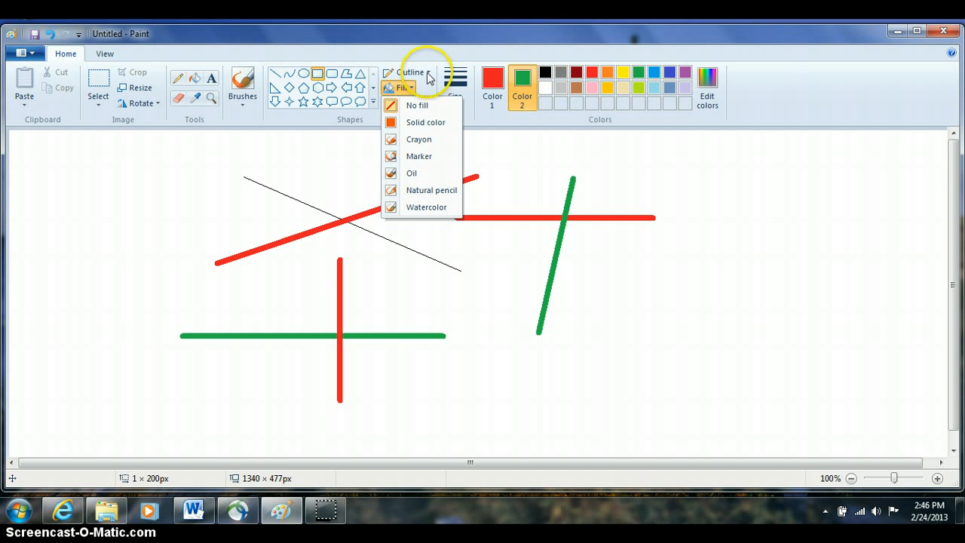
click(410, 73)
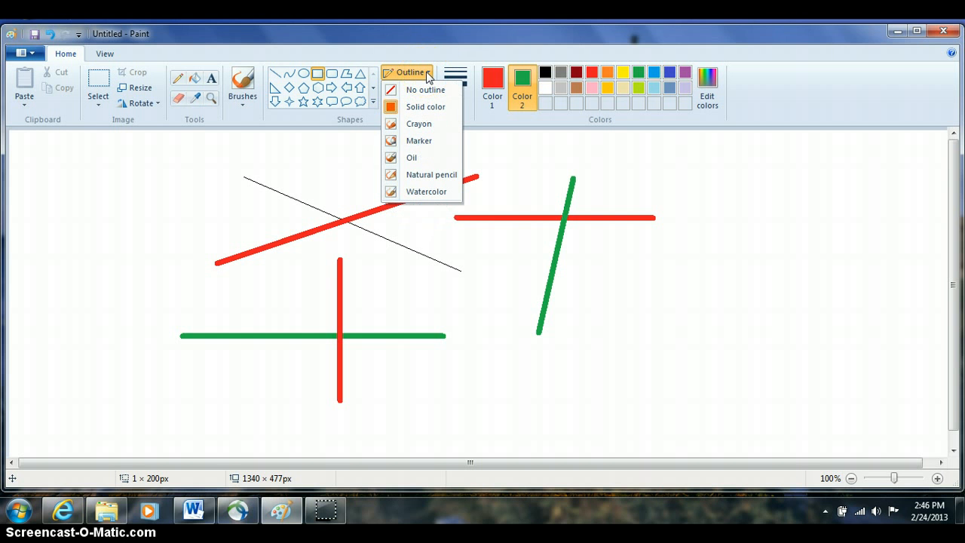
click(407, 86)
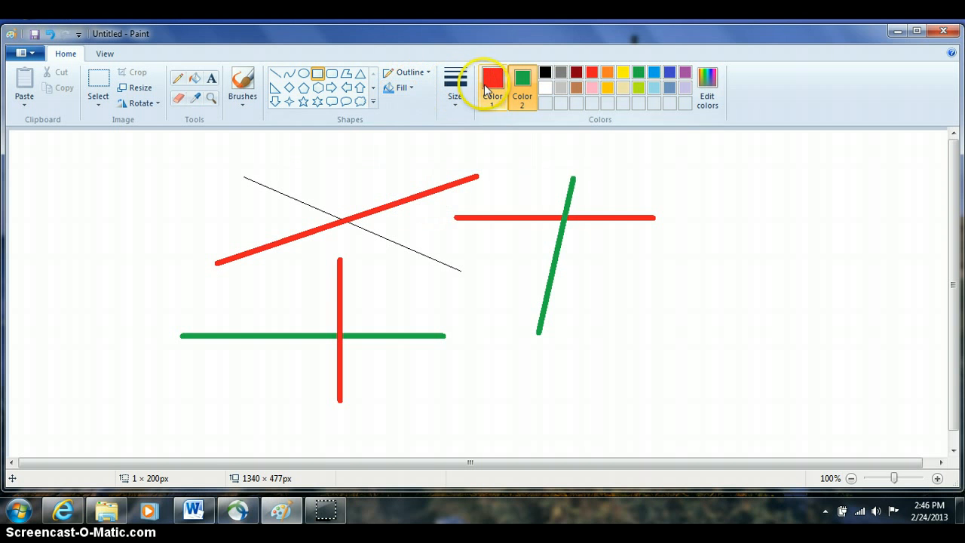
mouse_move(492, 79)
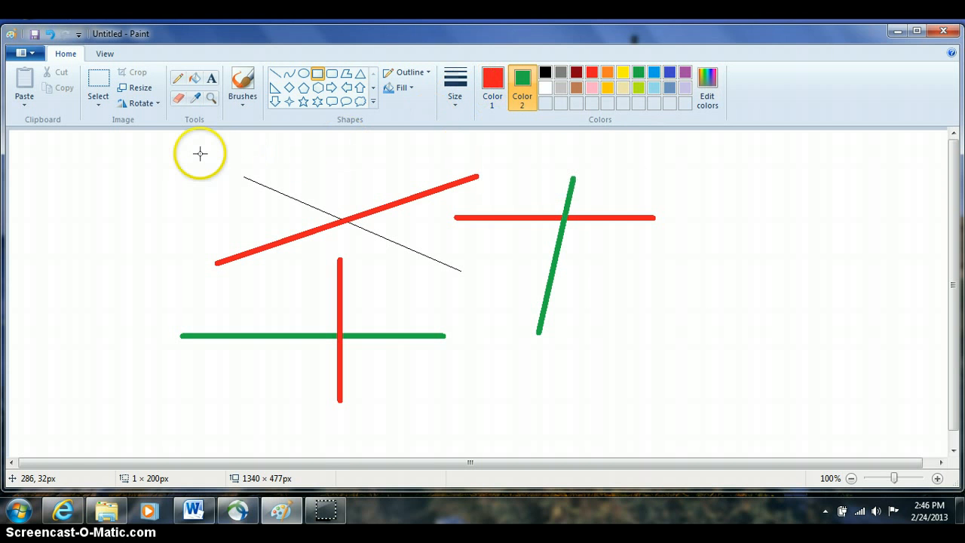
mouse_move(135, 159)
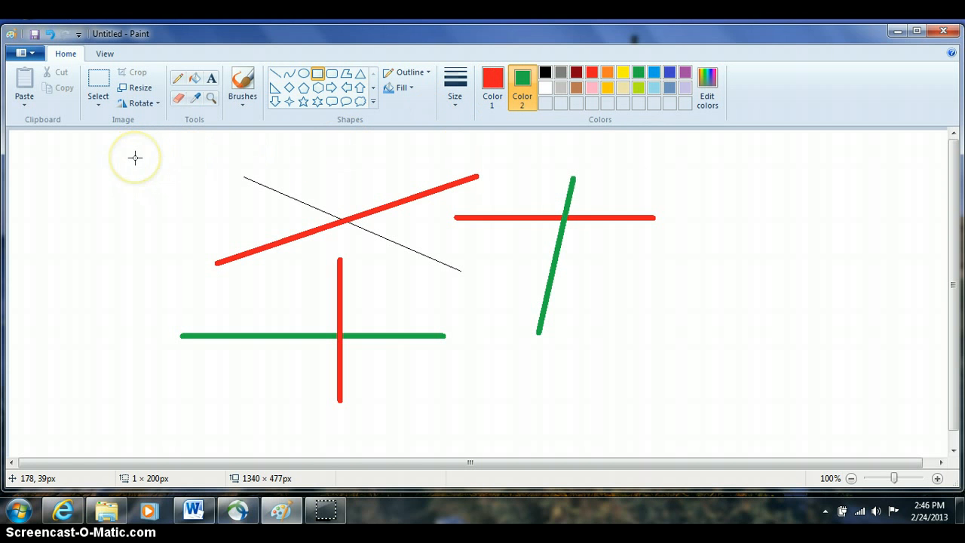
mouse_move(136, 158)
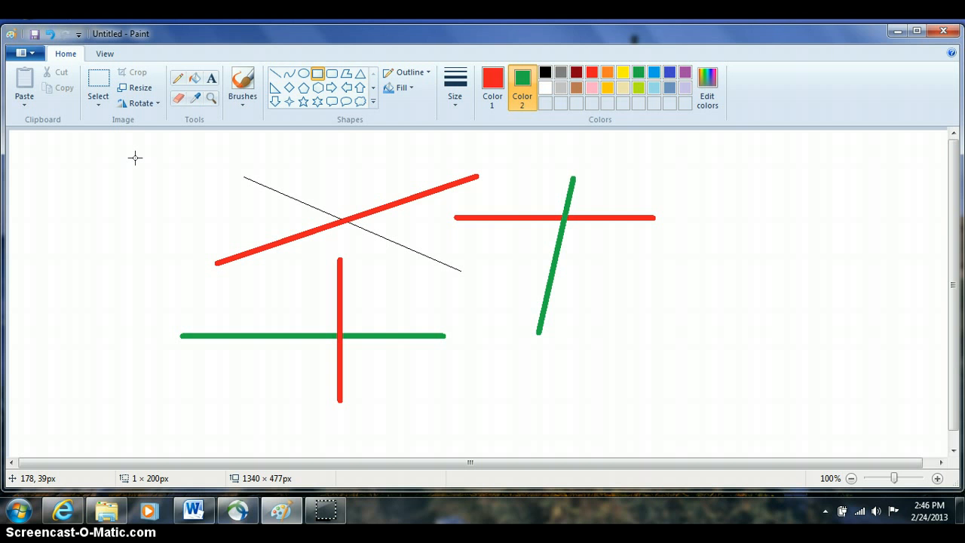
- Draw a tall red rectangle at upper left and a wide green rectangle above the red lines
drag(135, 156, 196, 238)
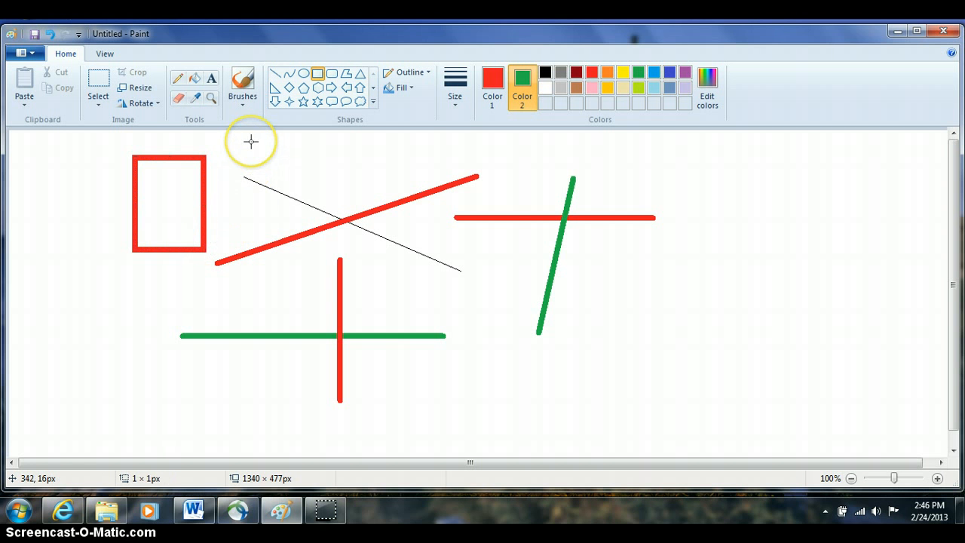
drag(250, 141, 354, 205)
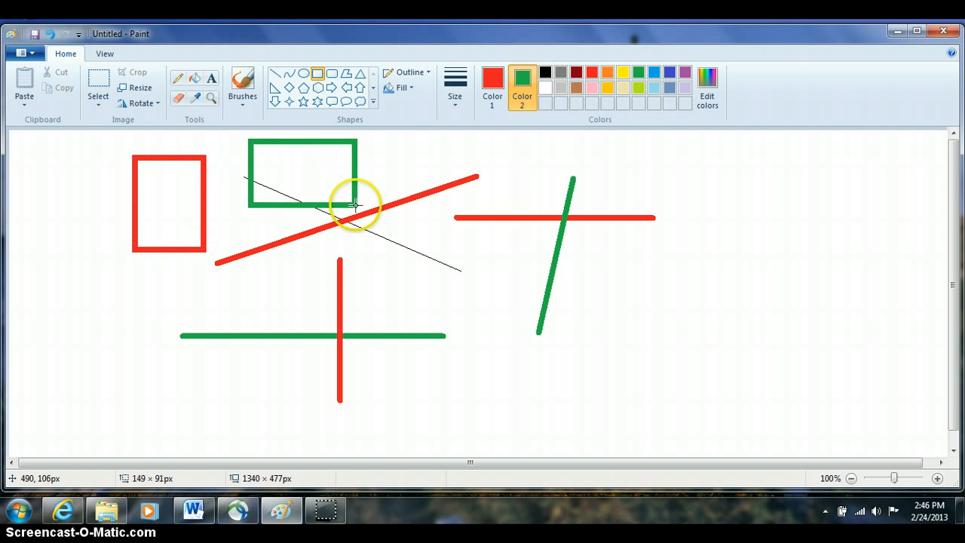
drag(354, 204, 521, 188)
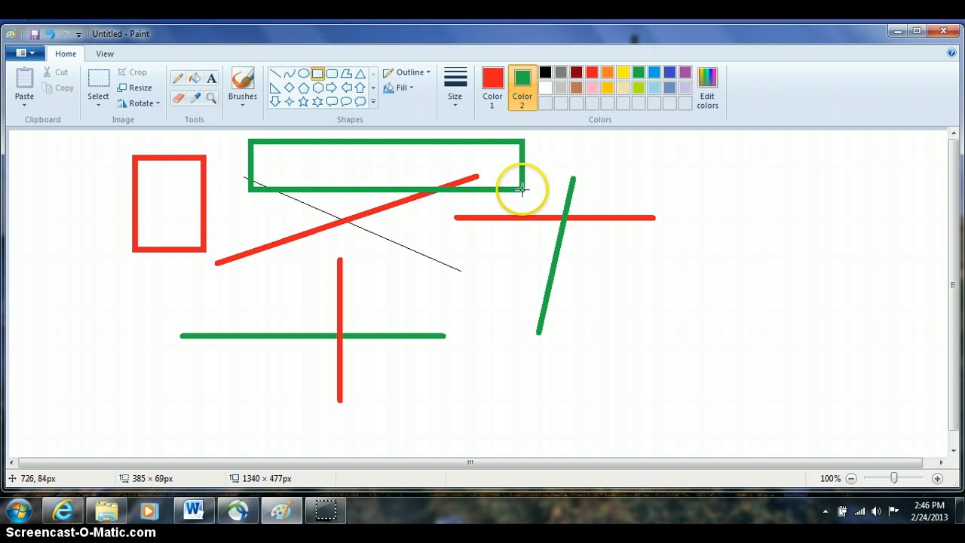
mouse_move(522, 91)
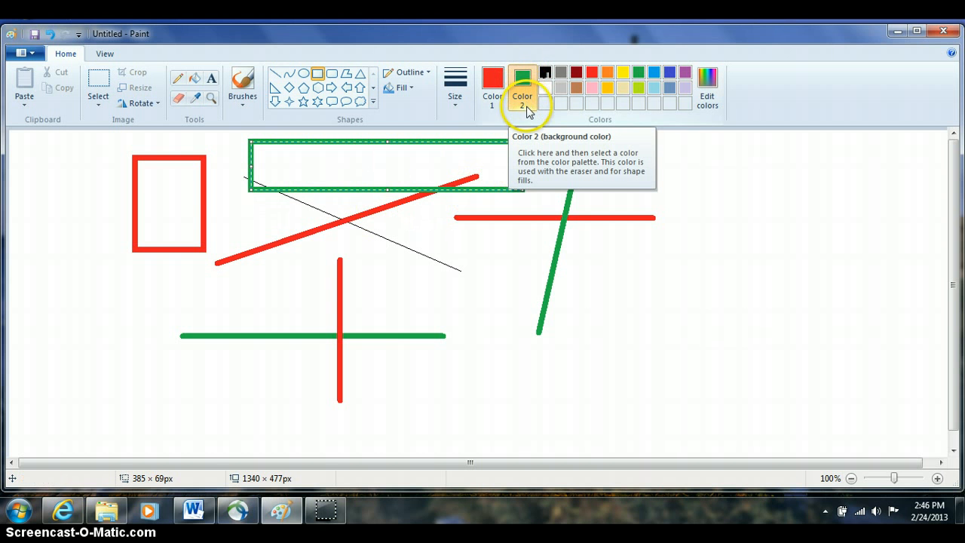
mouse_move(467, 106)
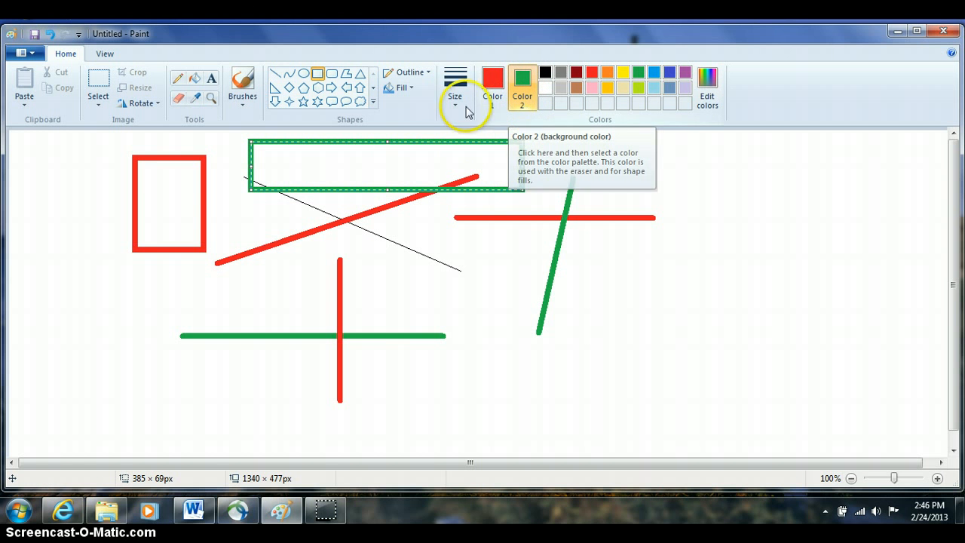
mouse_move(48, 90)
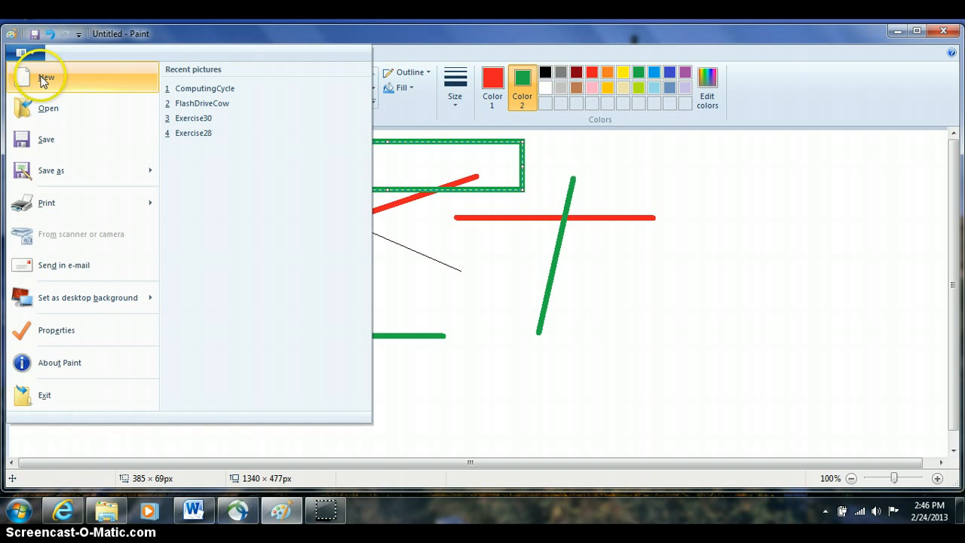
- Start a new picture, discarding the current drawing without saving
click(45, 77)
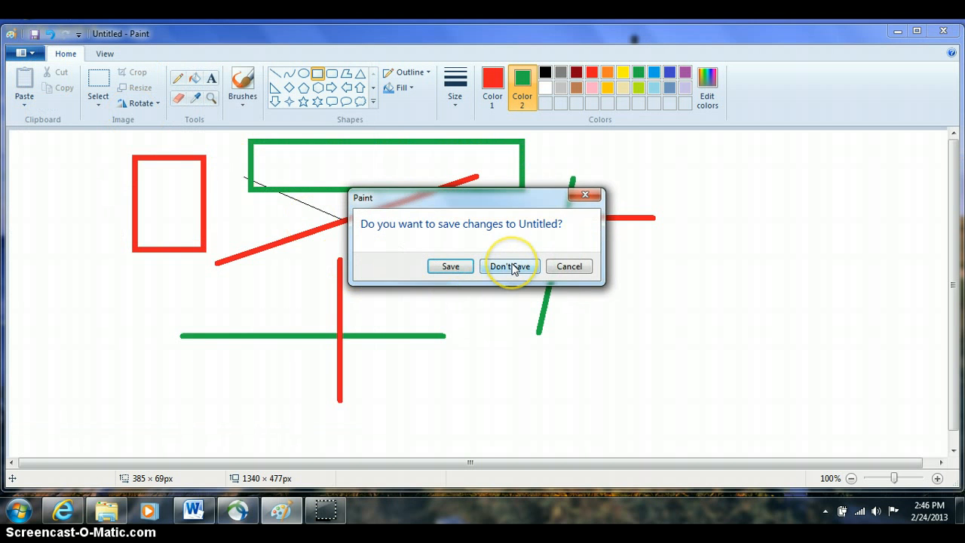
click(510, 265)
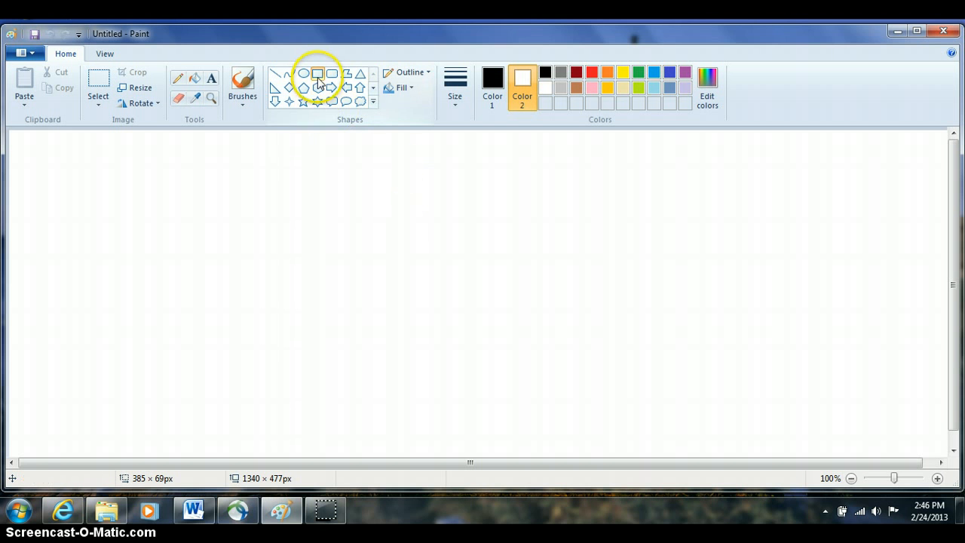
mouse_move(407, 90)
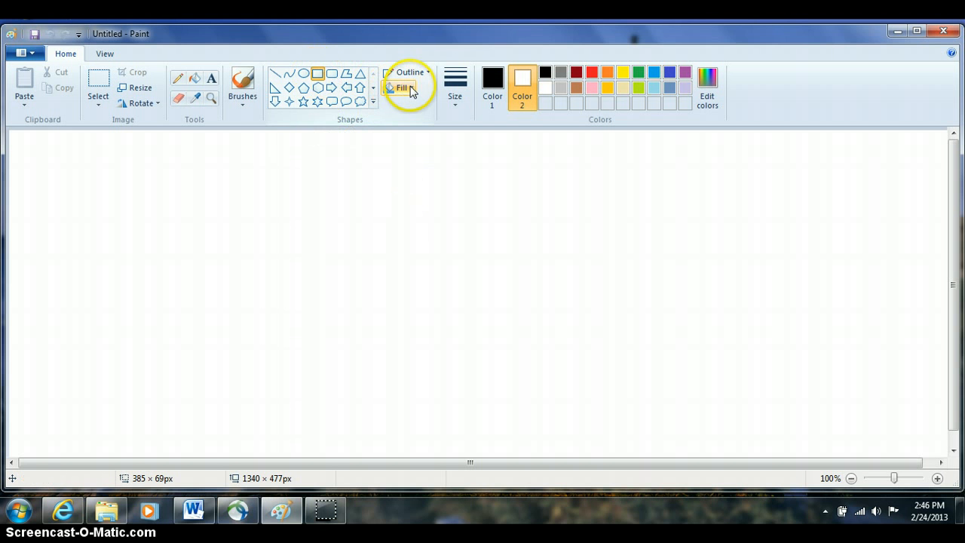
- Draw a long gold-outlined rectangle near the top left and give it a solid black fill
click(401, 87)
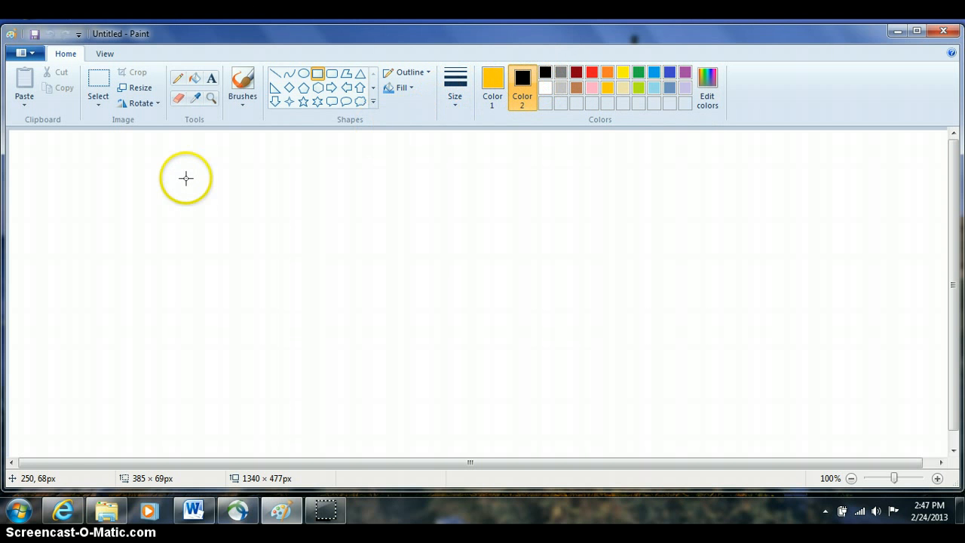
mouse_move(185, 178)
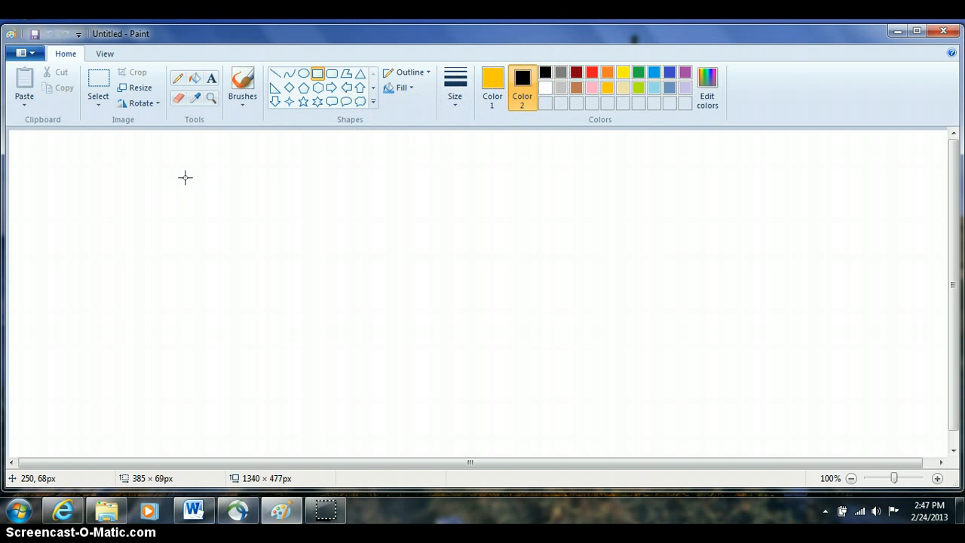
drag(184, 175, 434, 229)
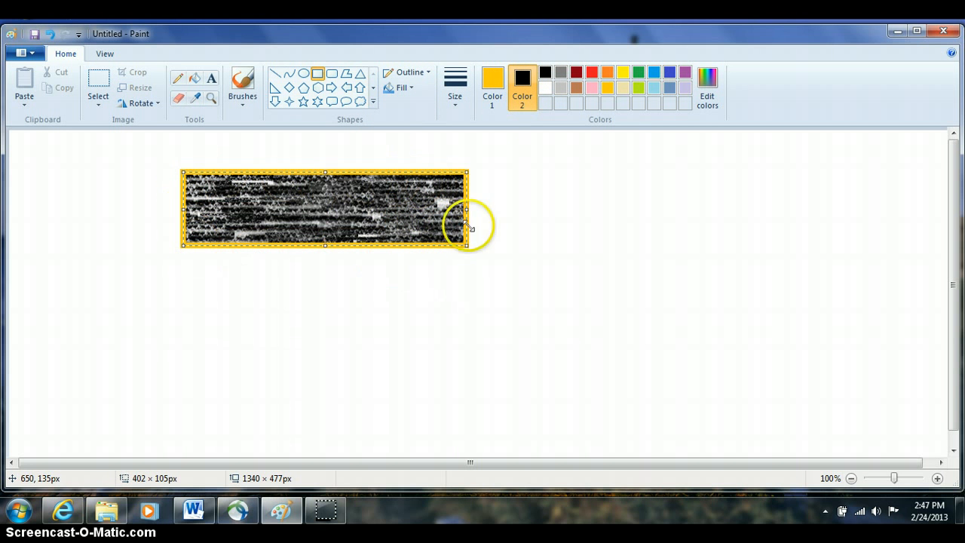
mouse_move(269, 219)
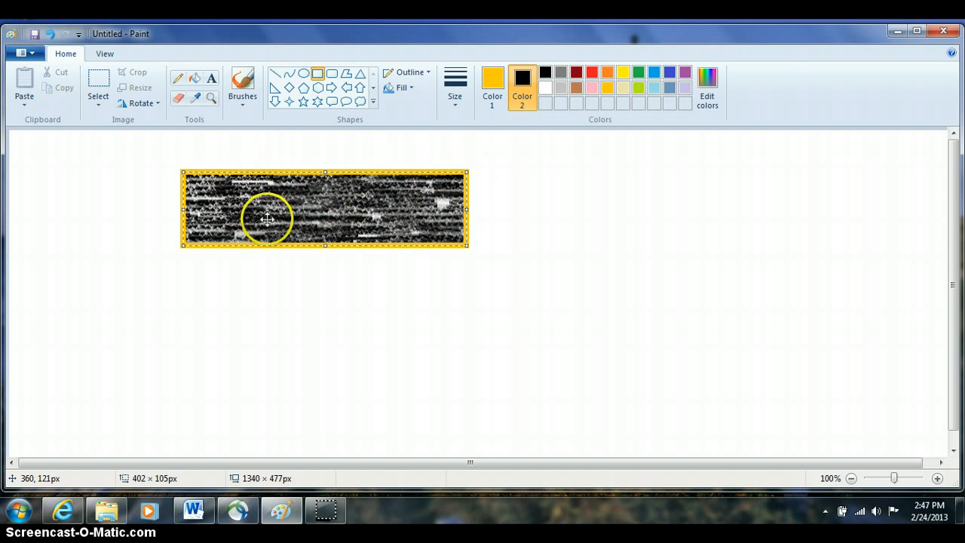
mouse_move(406, 228)
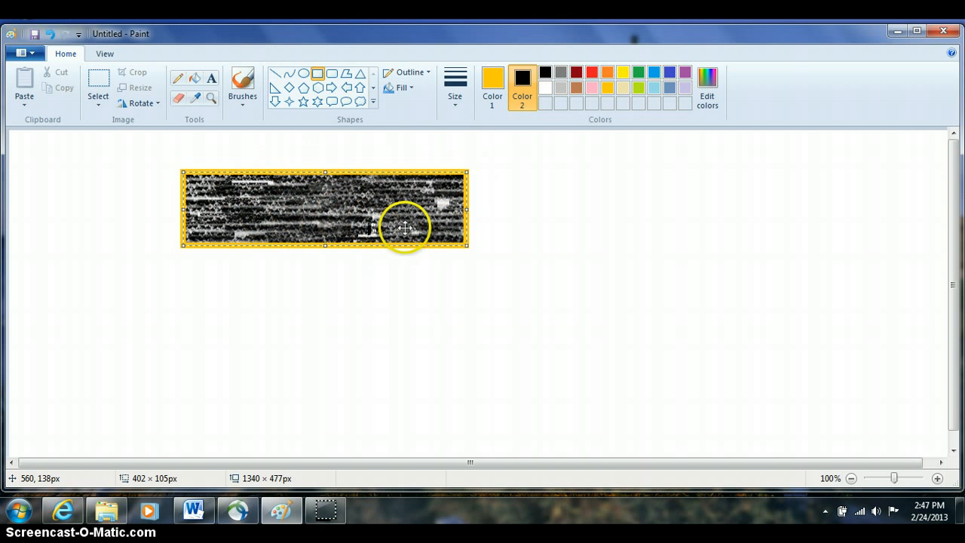
click(403, 87)
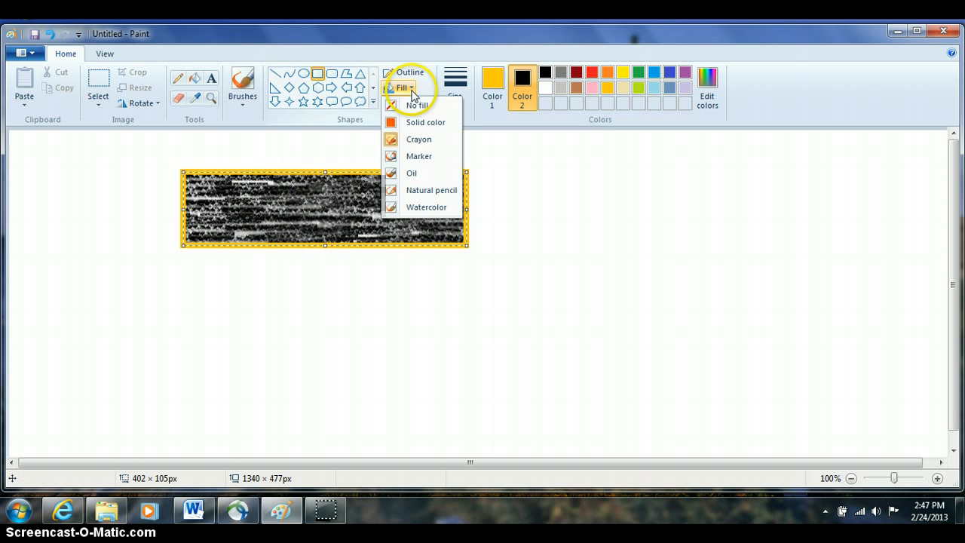
click(425, 121)
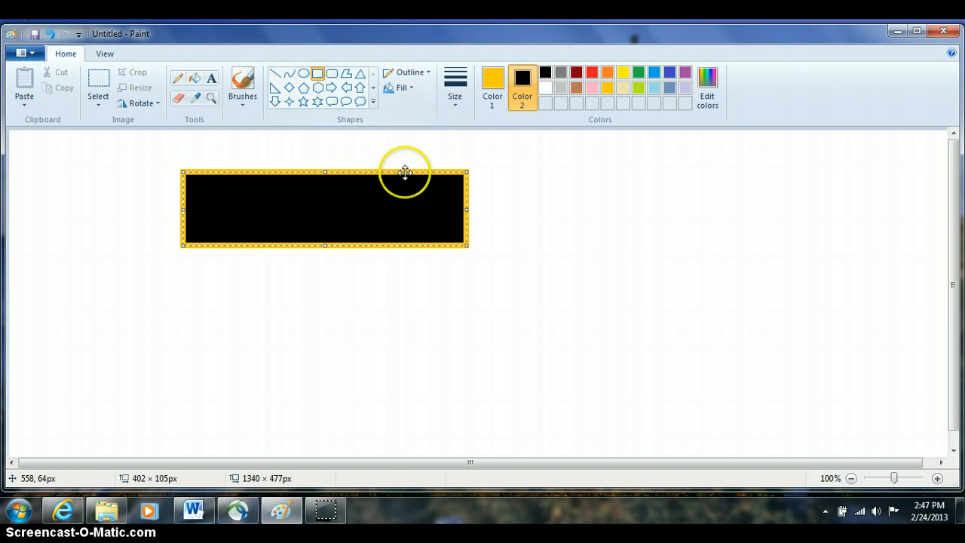
mouse_move(277, 193)
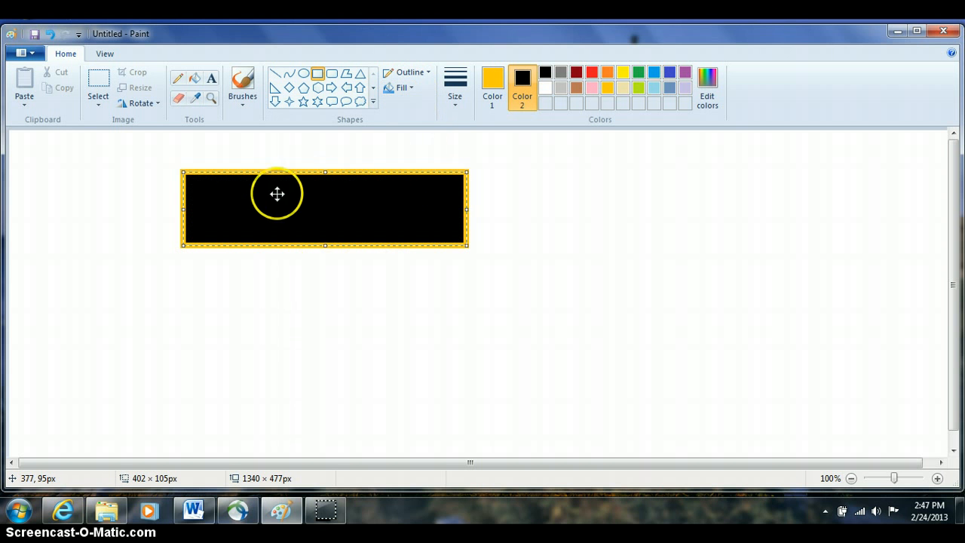
mouse_move(460, 211)
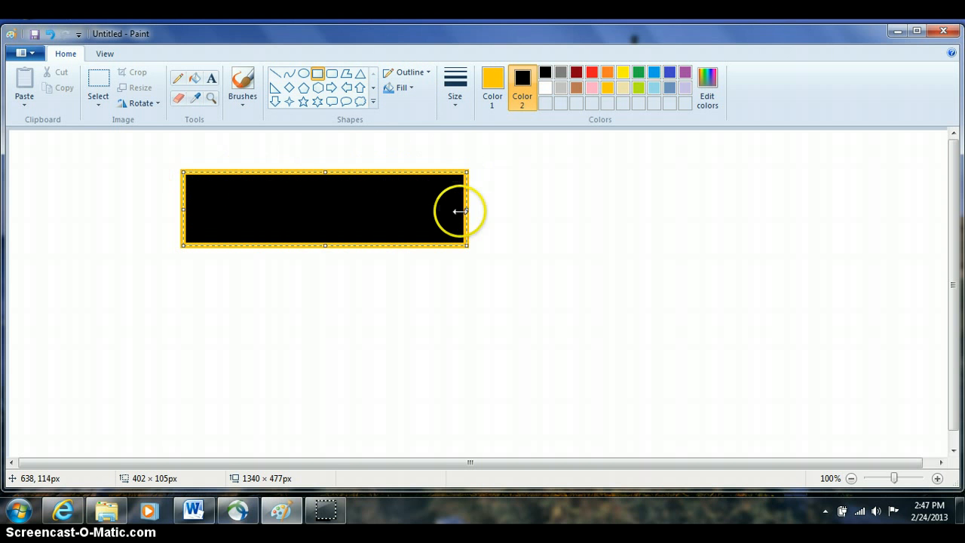
mouse_move(180, 213)
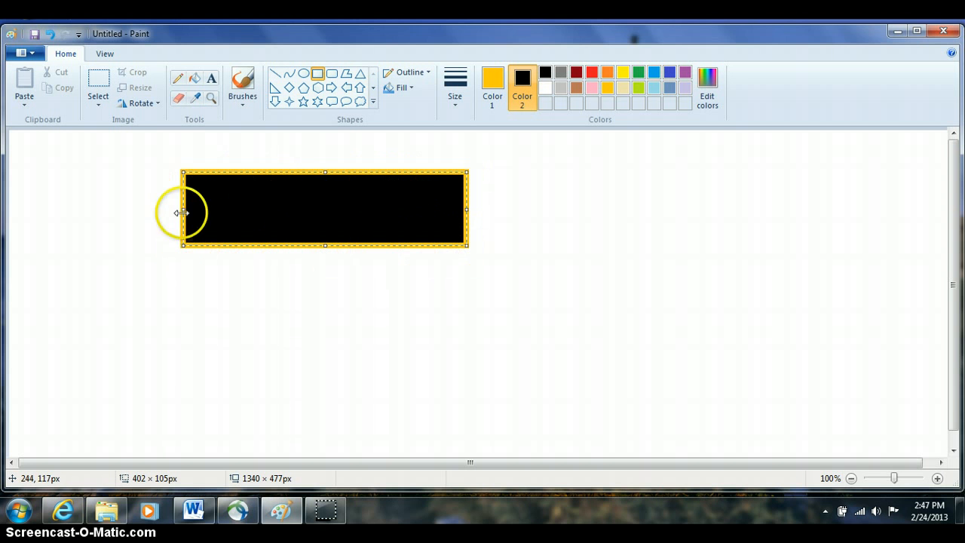
mouse_move(190, 181)
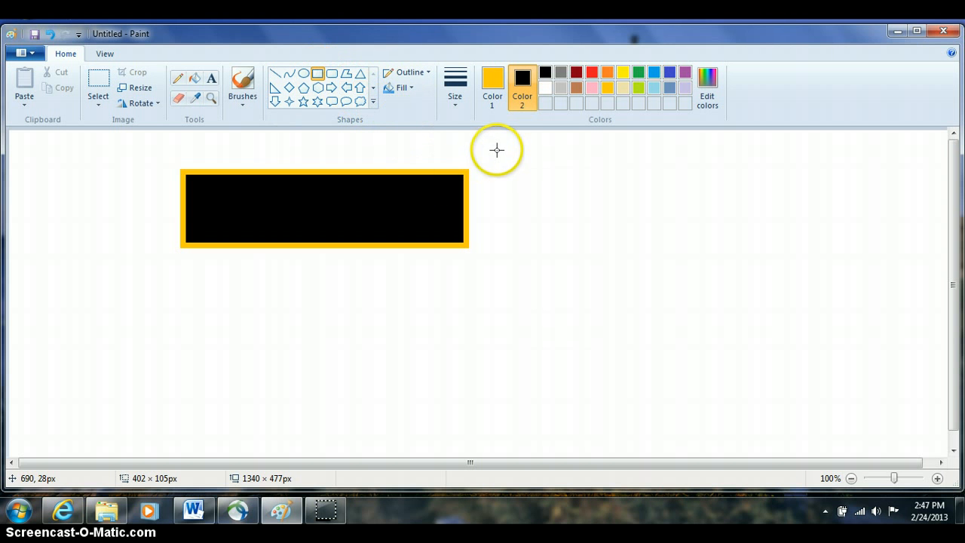
- Draw a tall gold rectangle with black outline at right and a Shift-constrained square below the bar
drag(496, 149, 576, 304)
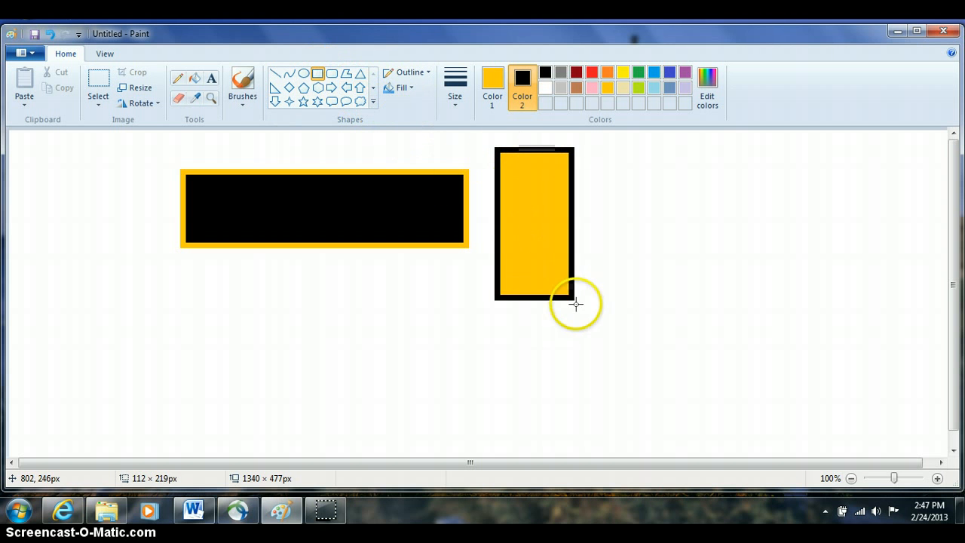
drag(573, 305, 591, 353)
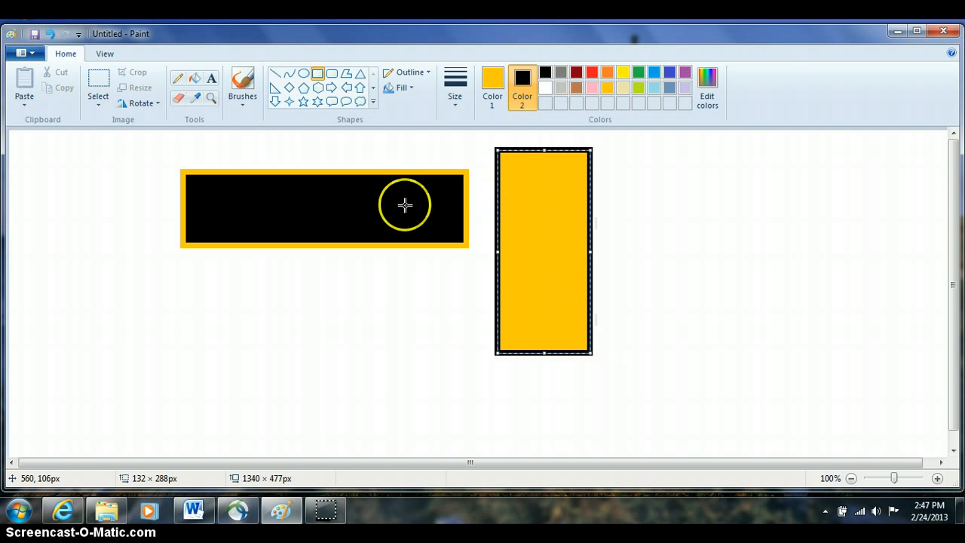
mouse_move(522, 217)
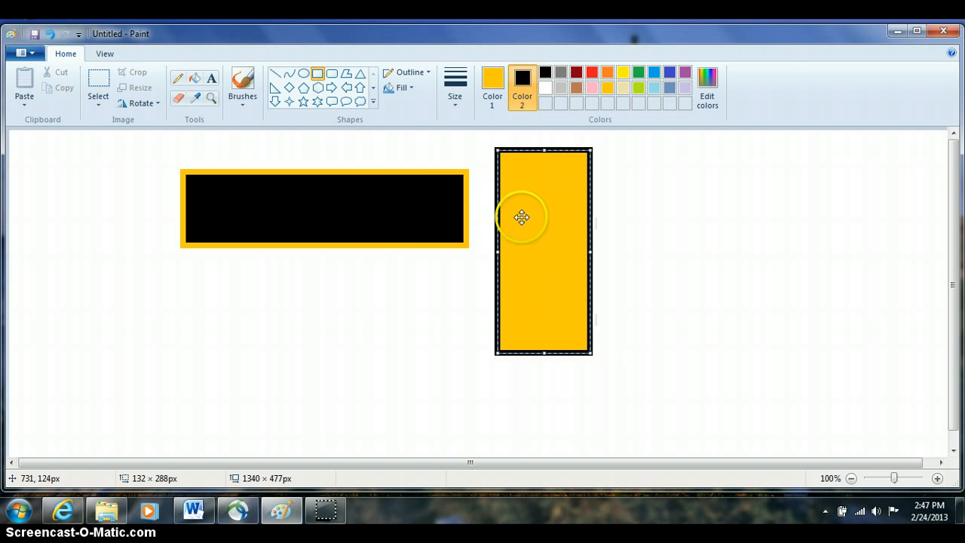
mouse_move(305, 137)
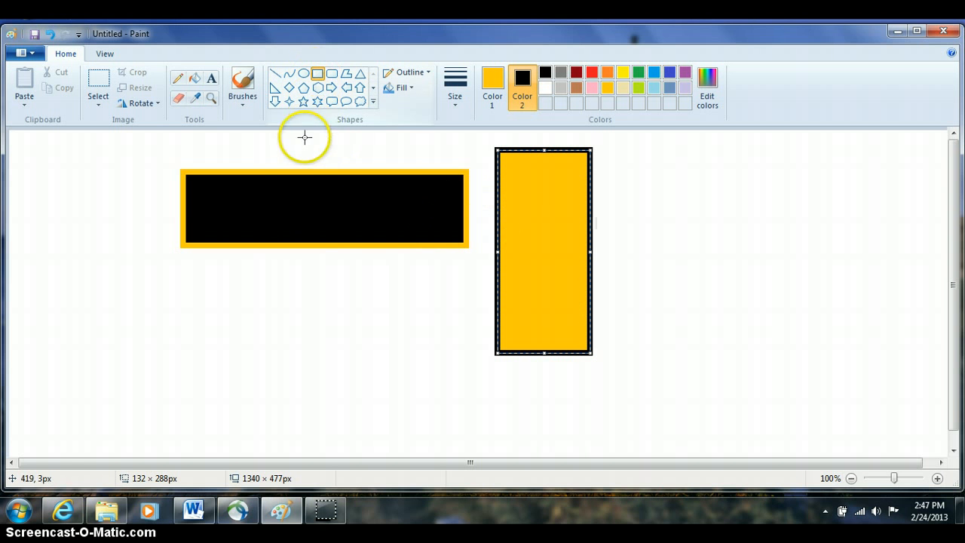
mouse_move(266, 275)
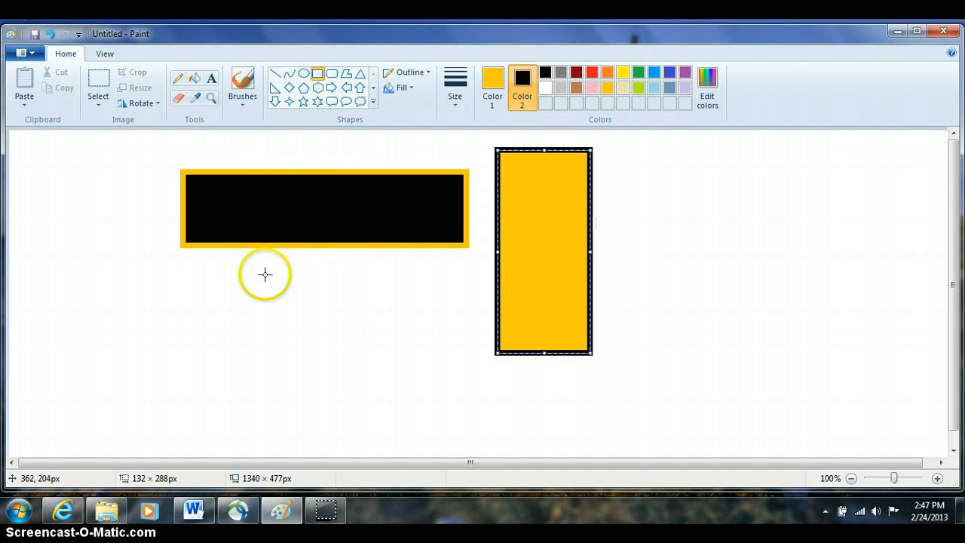
mouse_move(241, 316)
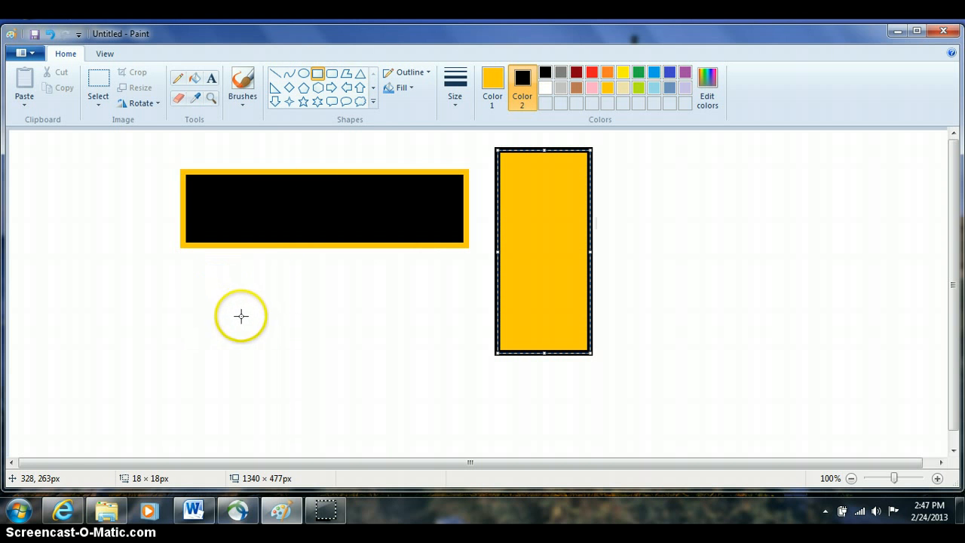
mouse_move(326, 388)
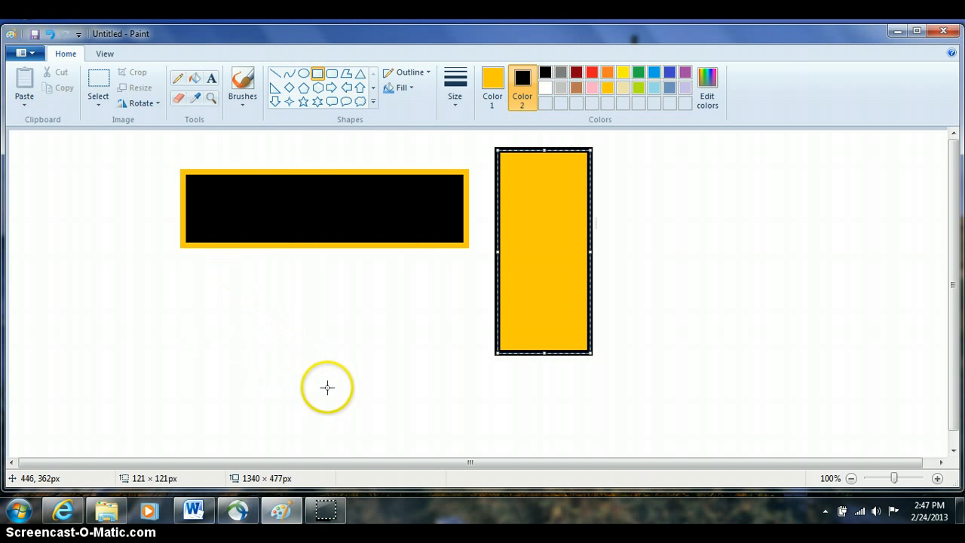
drag(226, 302, 320, 392)
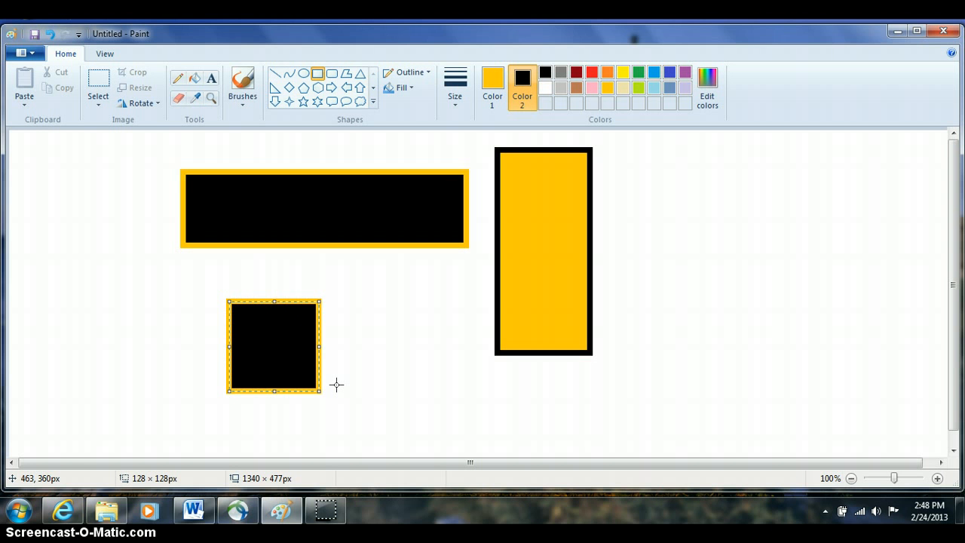
mouse_move(336, 385)
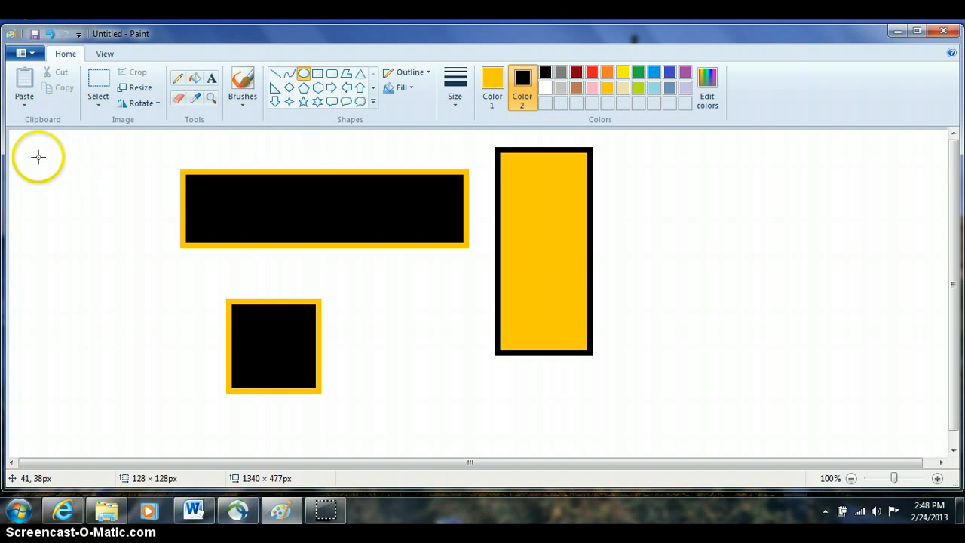
mouse_move(36, 155)
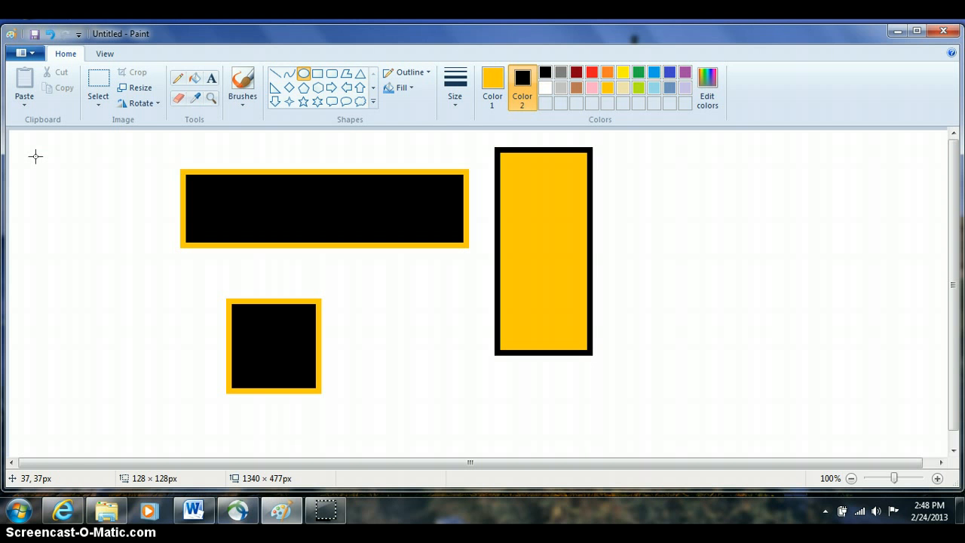
- Draw a tall black ellipse with gold outline at the canvas's left edge
drag(36, 155, 127, 293)
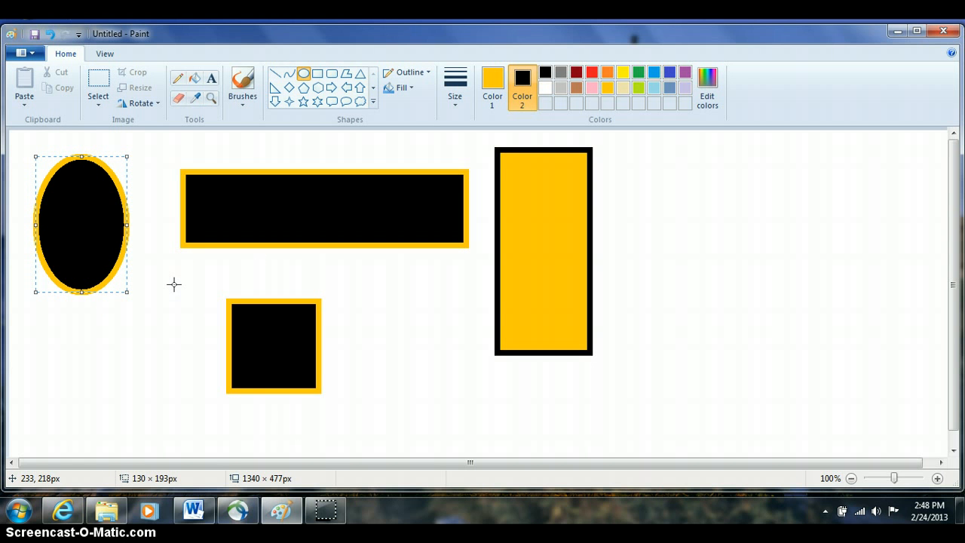
mouse_move(37, 156)
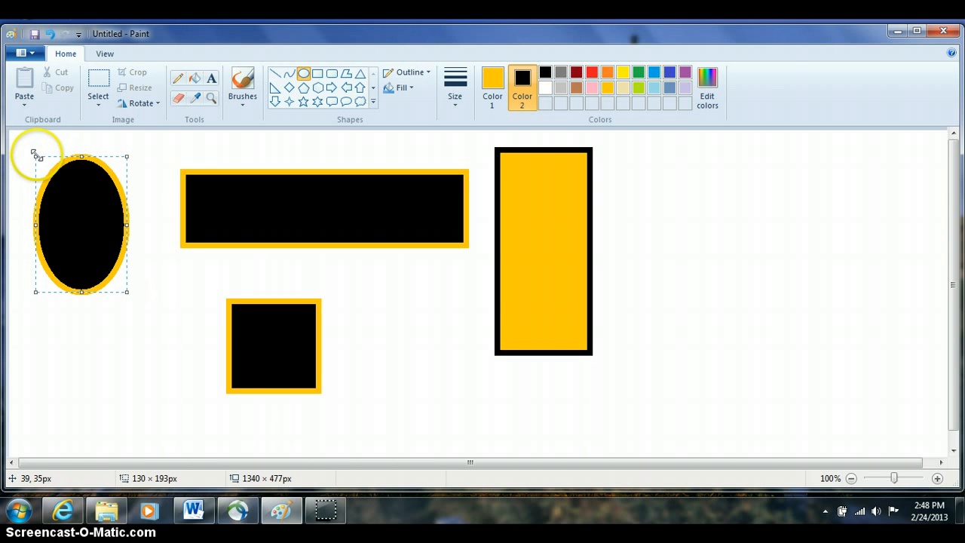
mouse_move(35, 154)
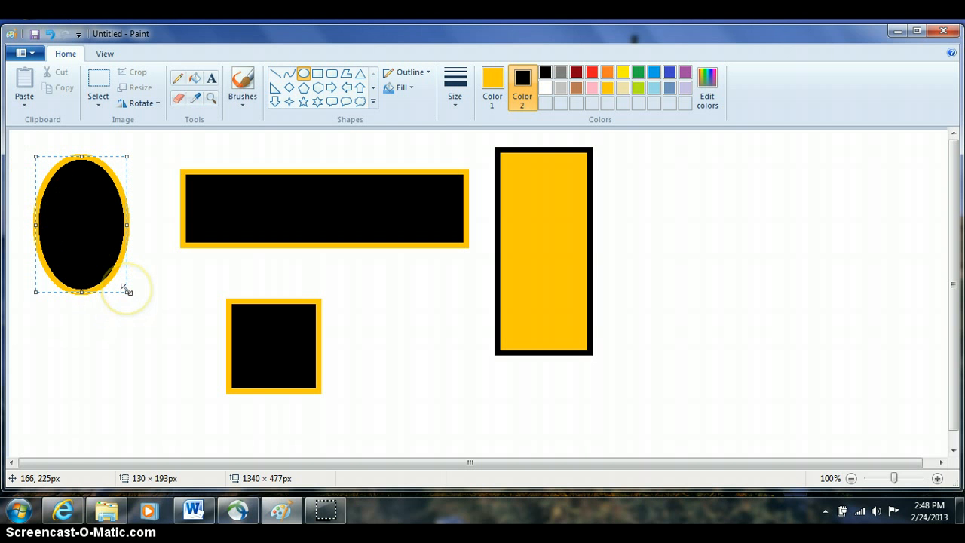
mouse_move(30, 262)
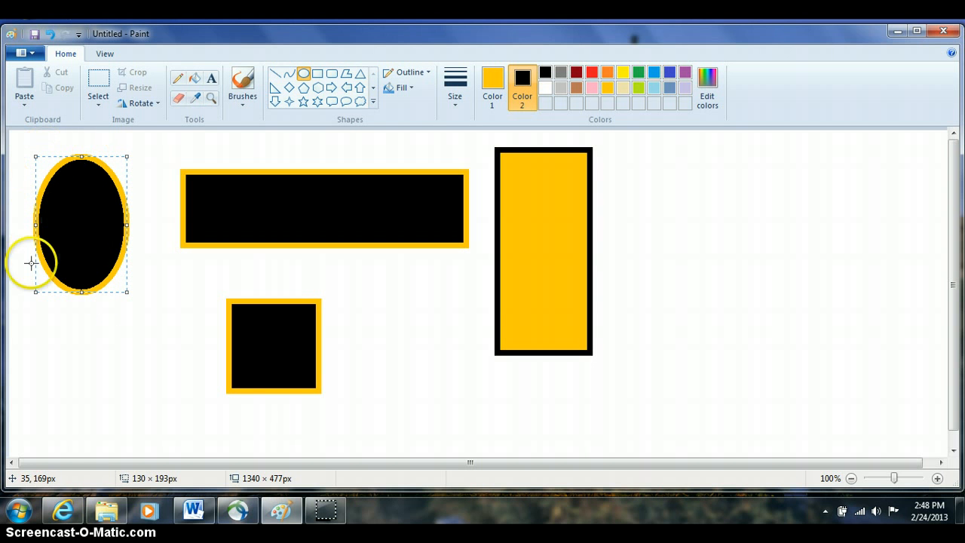
mouse_move(48, 151)
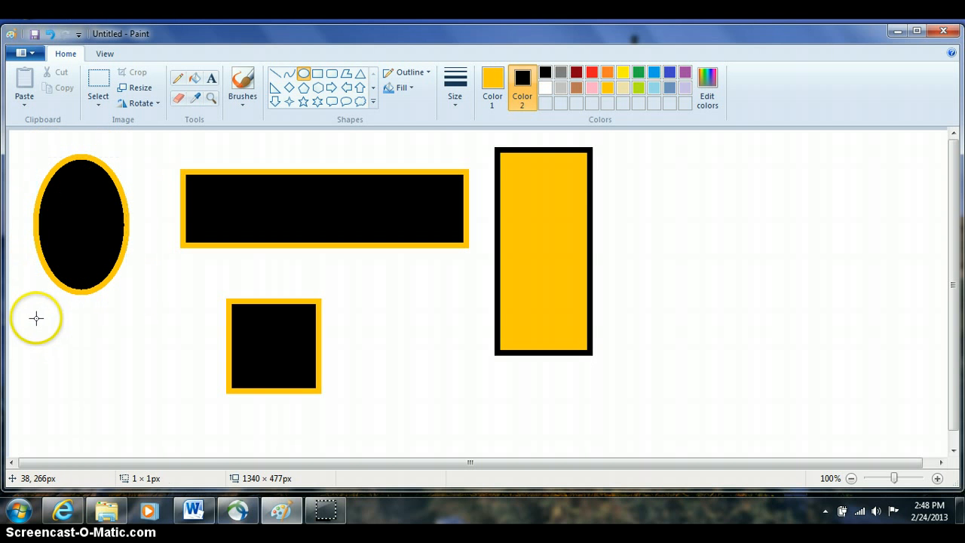
- Draw a wide gold black-outlined ellipse at lower left and a gold-outlined black circle at right
drag(36, 318, 181, 409)
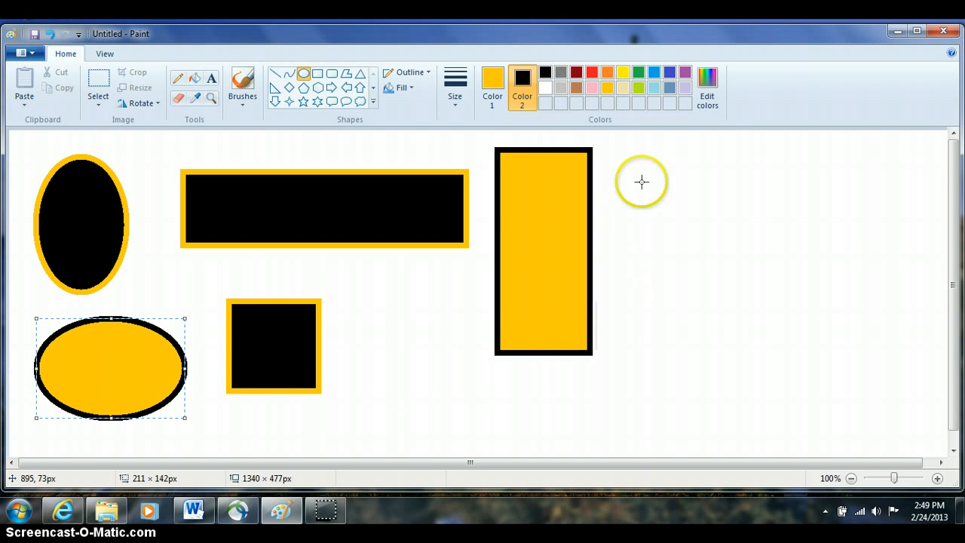
drag(642, 162, 747, 265)
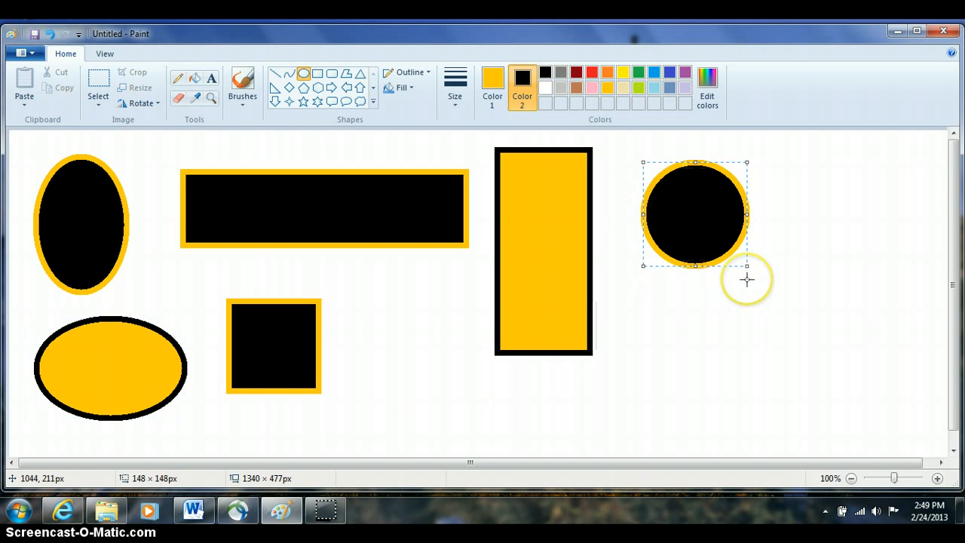
mouse_move(747, 279)
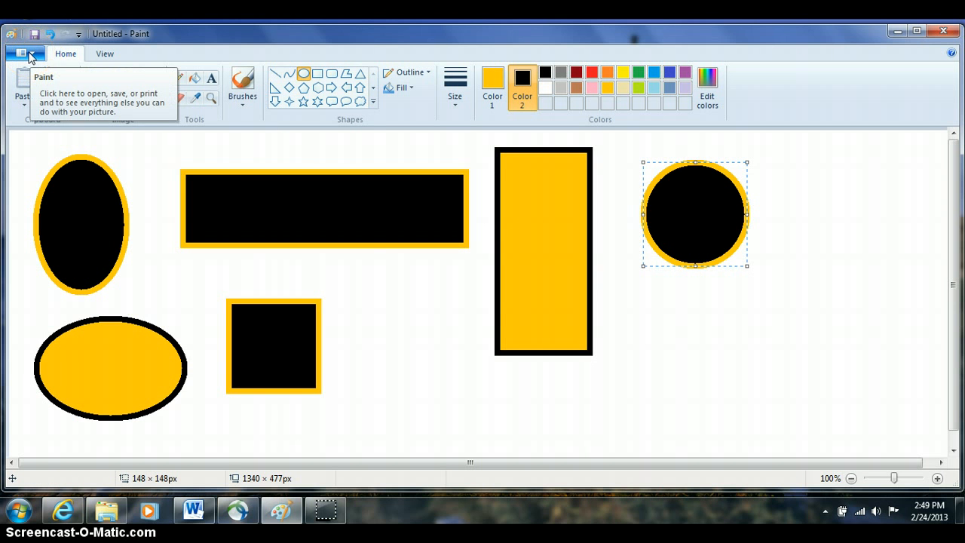
- Start a new blank picture, discarding the unsaved shapes drawing
click(24, 53)
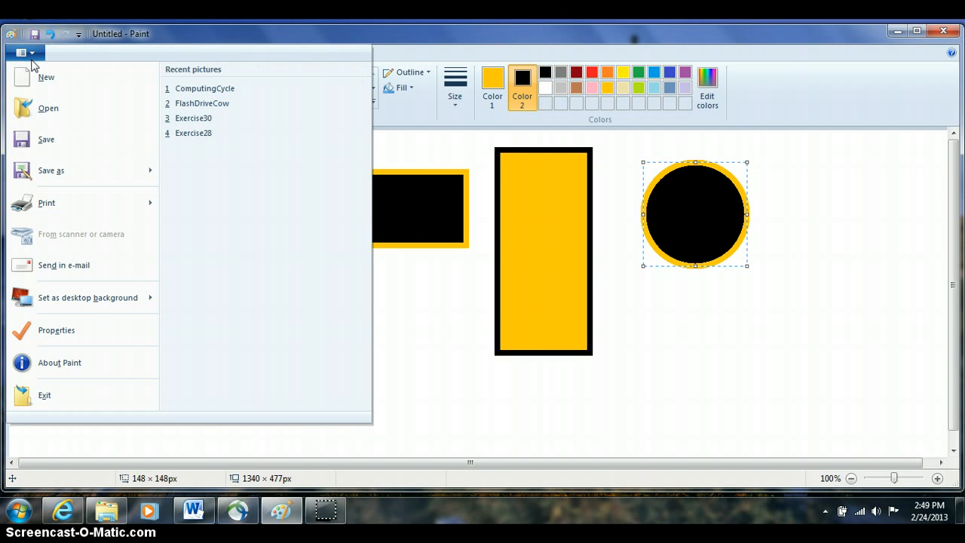
click(45, 77)
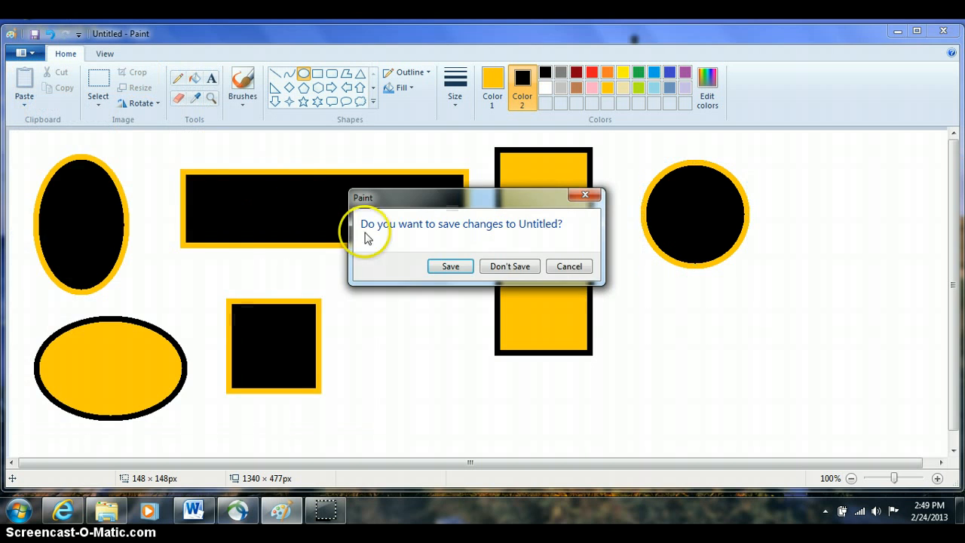
click(510, 266)
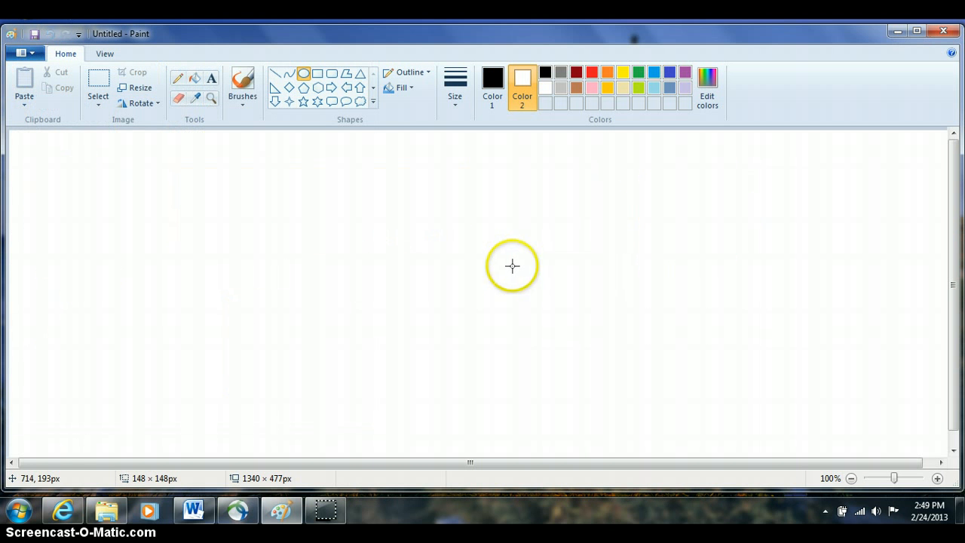
mouse_move(373, 102)
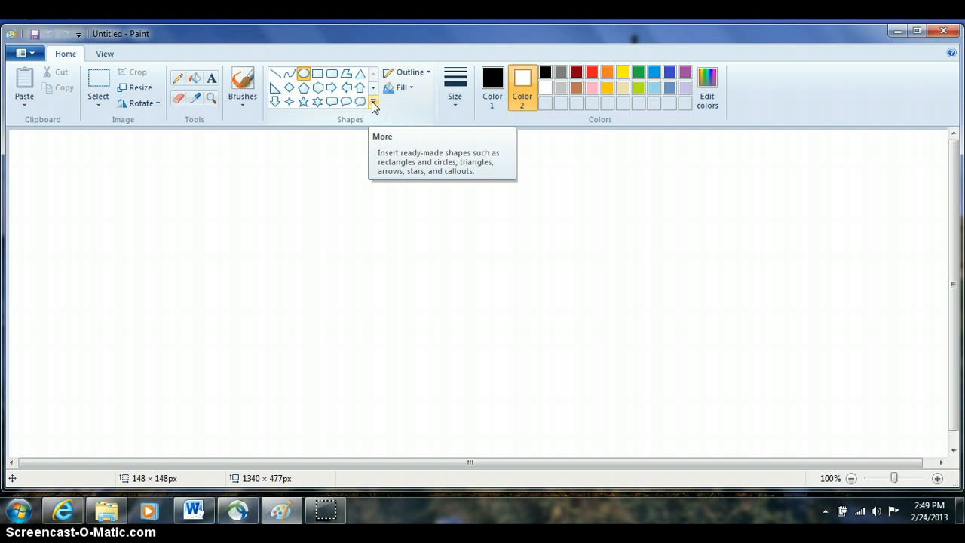
- Choose the Lightning shape with gold colour and a solid-colour fill
click(374, 104)
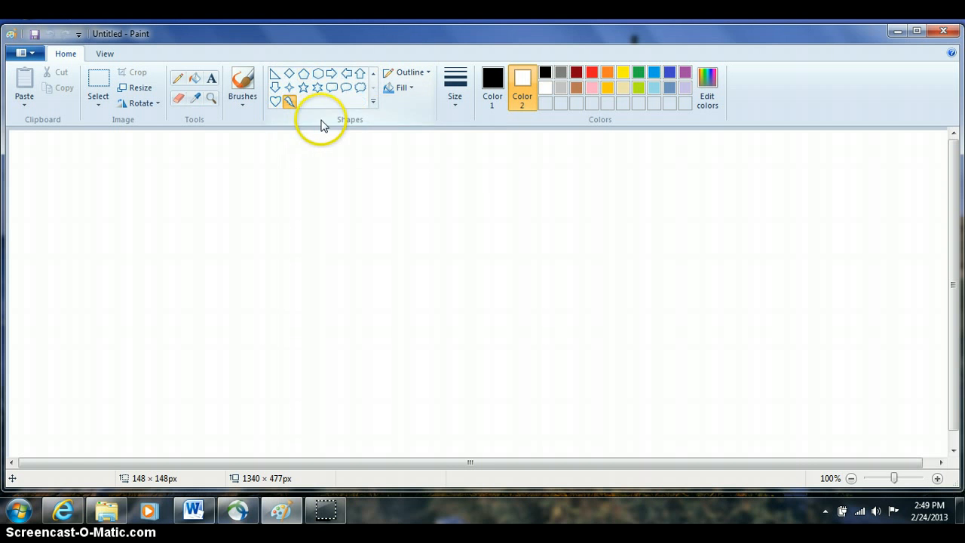
mouse_move(522, 82)
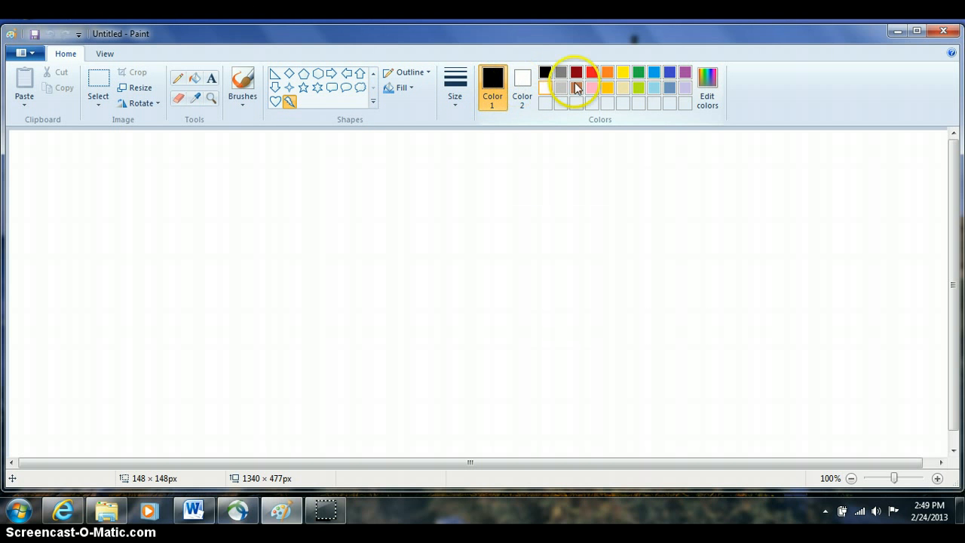
click(522, 81)
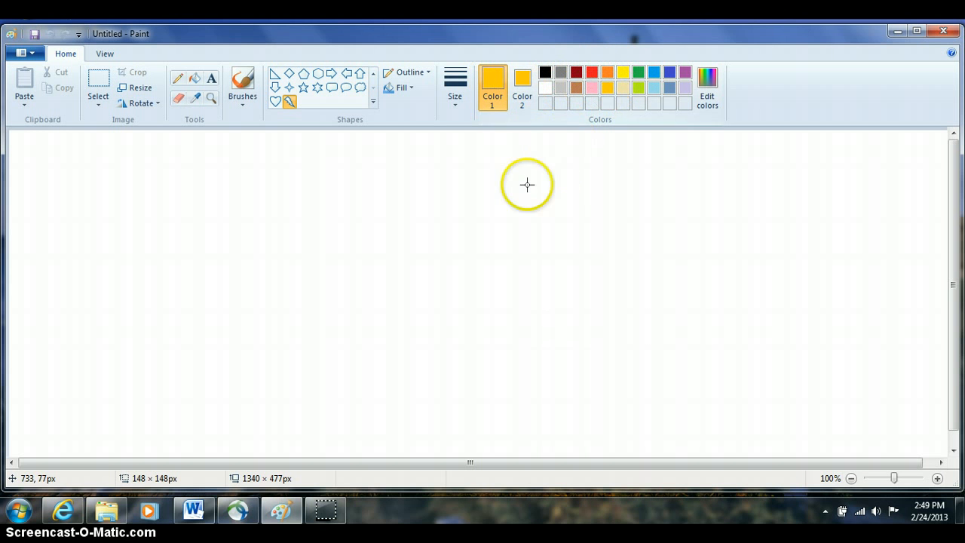
click(410, 72)
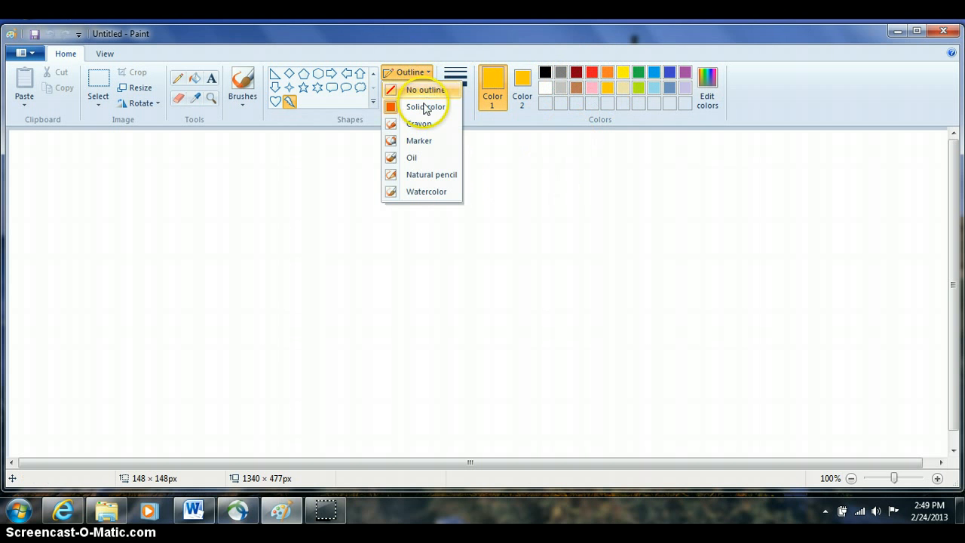
click(403, 88)
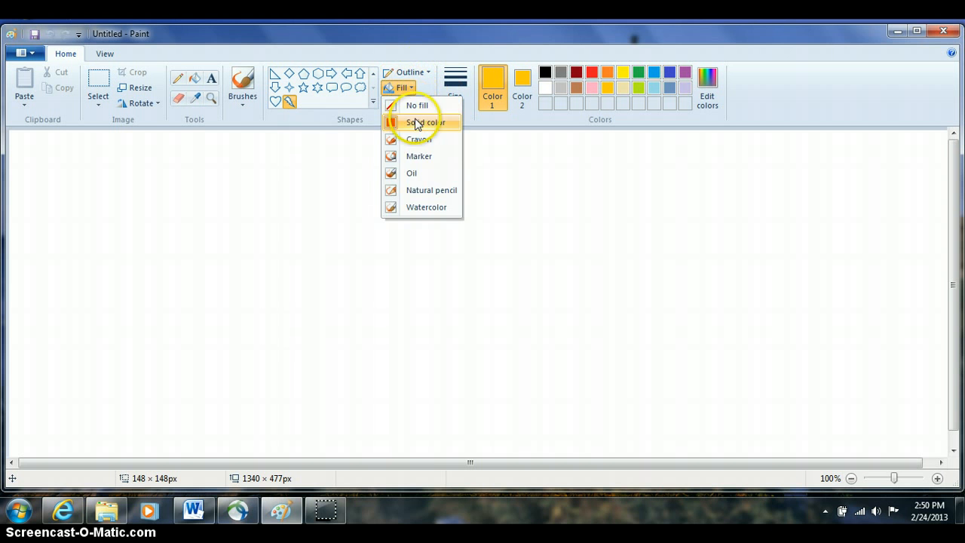
click(425, 122)
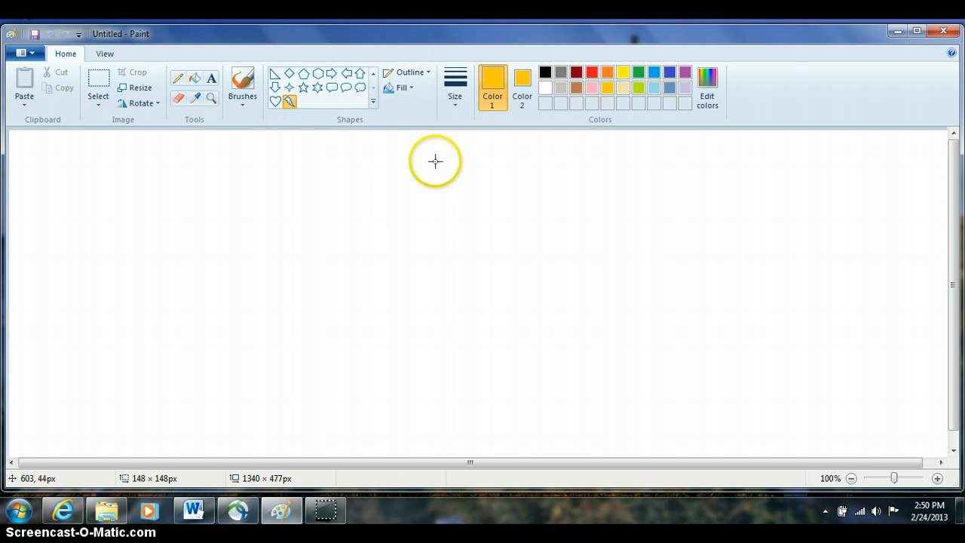
mouse_move(121, 165)
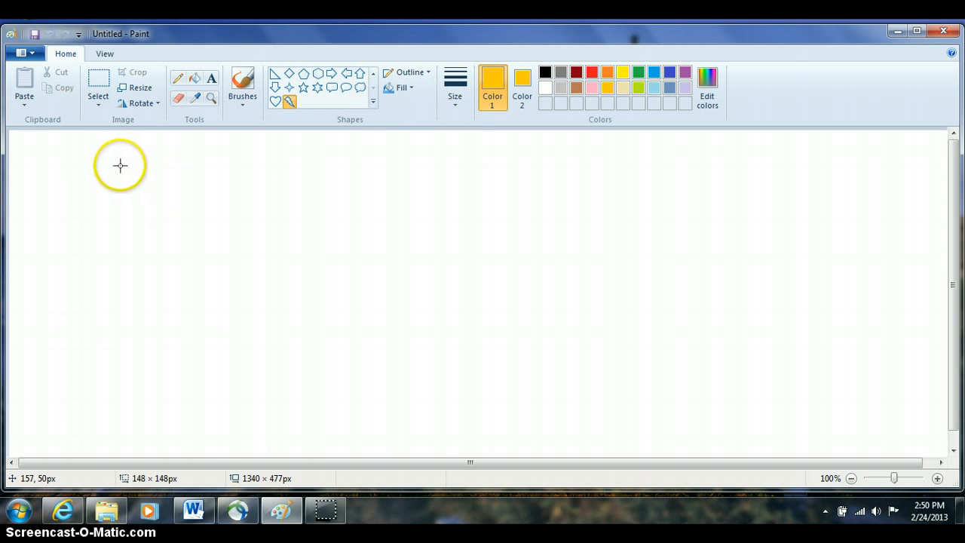
- Draw a large solid gold lightning bolt stretching diagonally from the upper left
drag(121, 165, 266, 232)
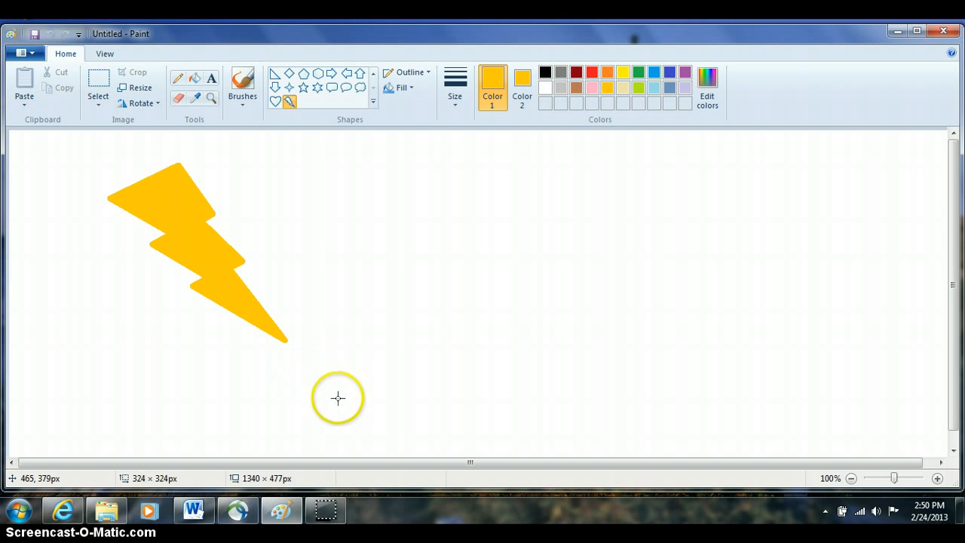
drag(338, 398, 345, 404)
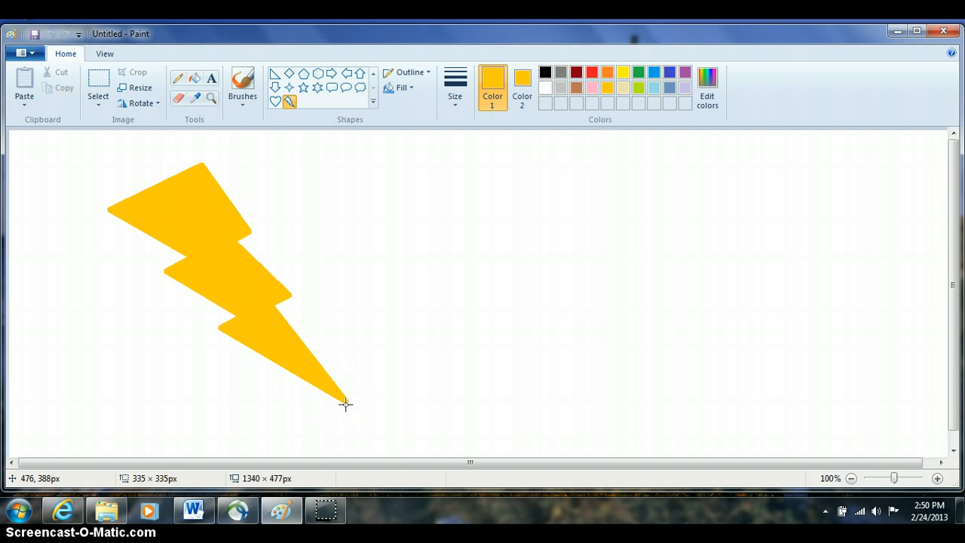
mouse_move(425, 413)
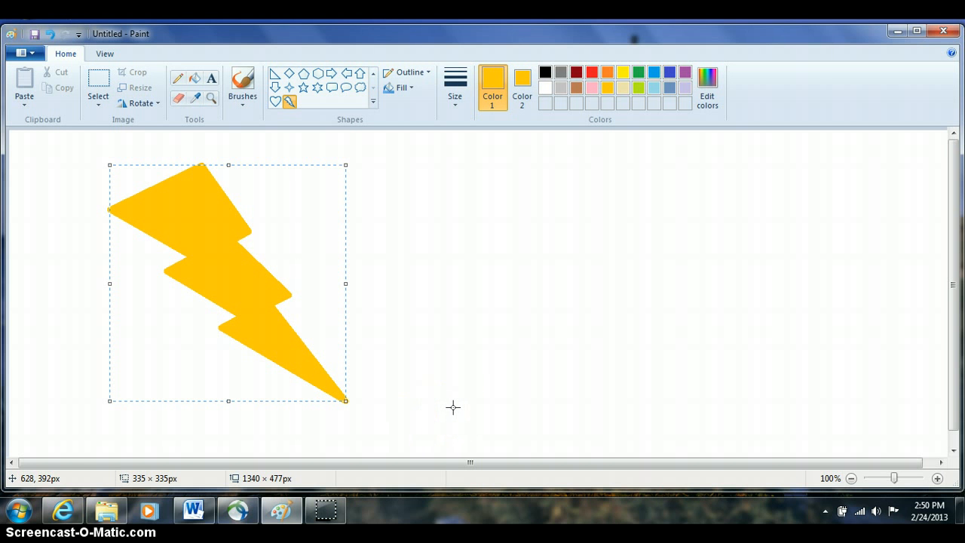
mouse_move(434, 387)
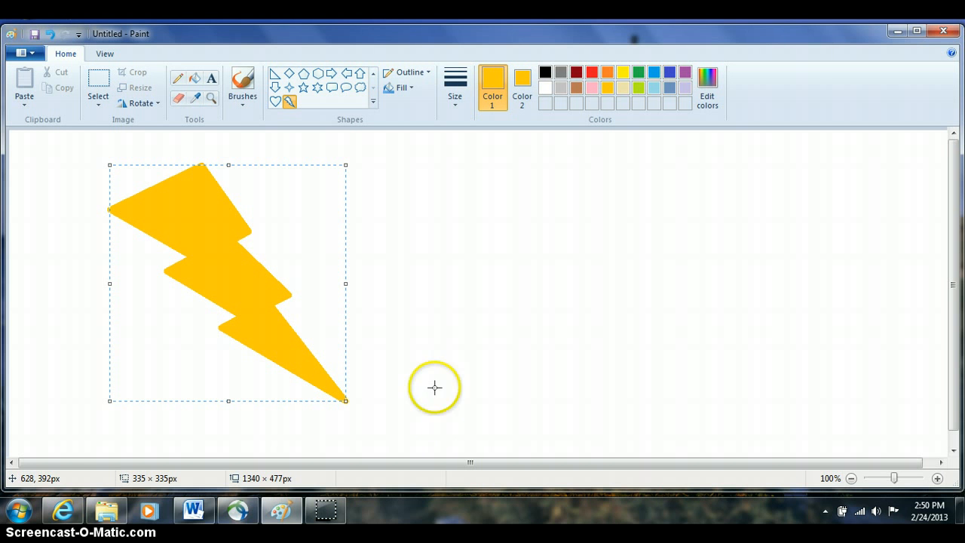
mouse_move(105, 163)
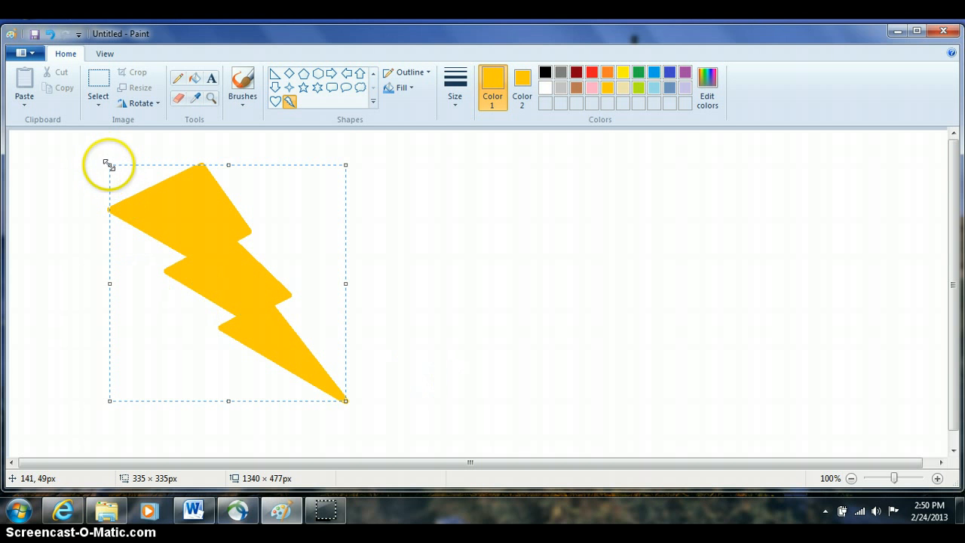
mouse_move(345, 399)
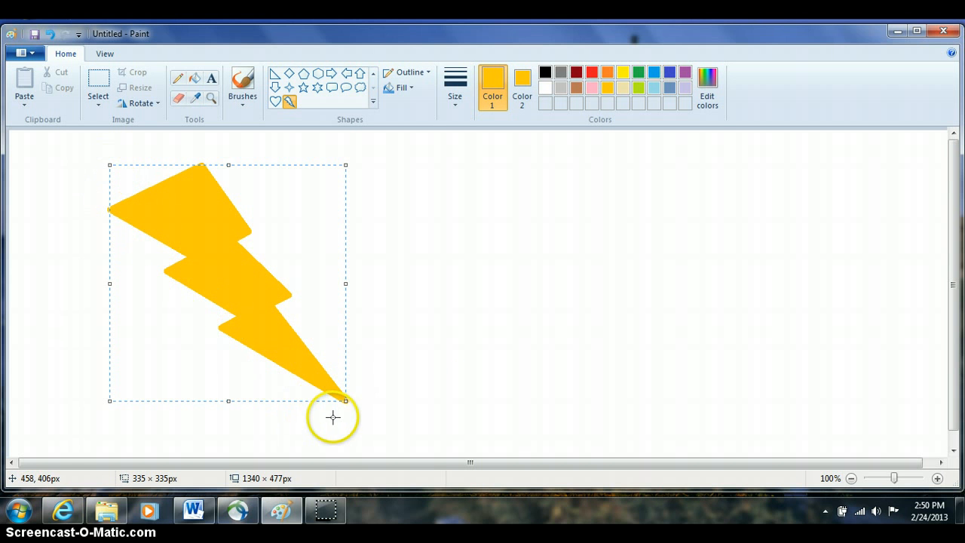
mouse_move(278, 99)
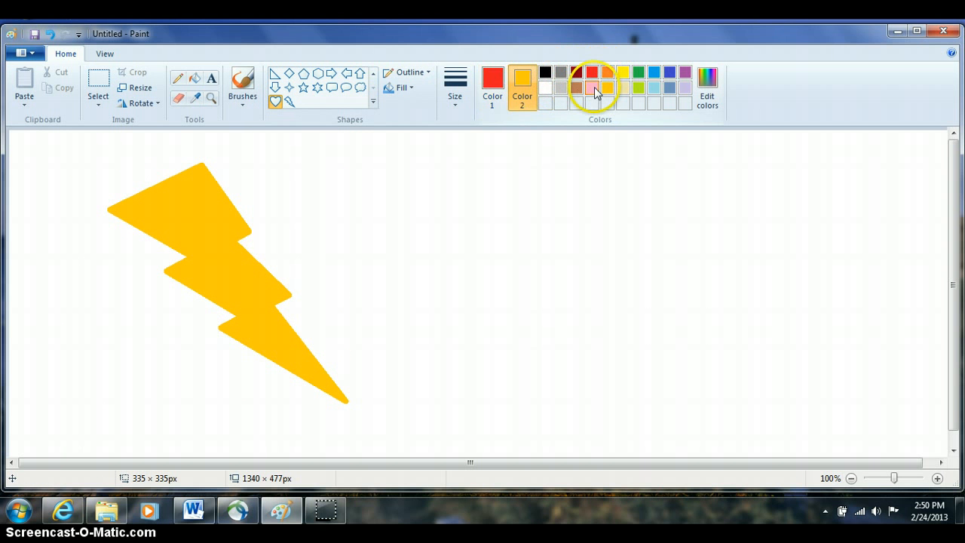
- Draw a large red-outlined pink heart to the right of the lightning bolt
drag(392, 159, 422, 189)
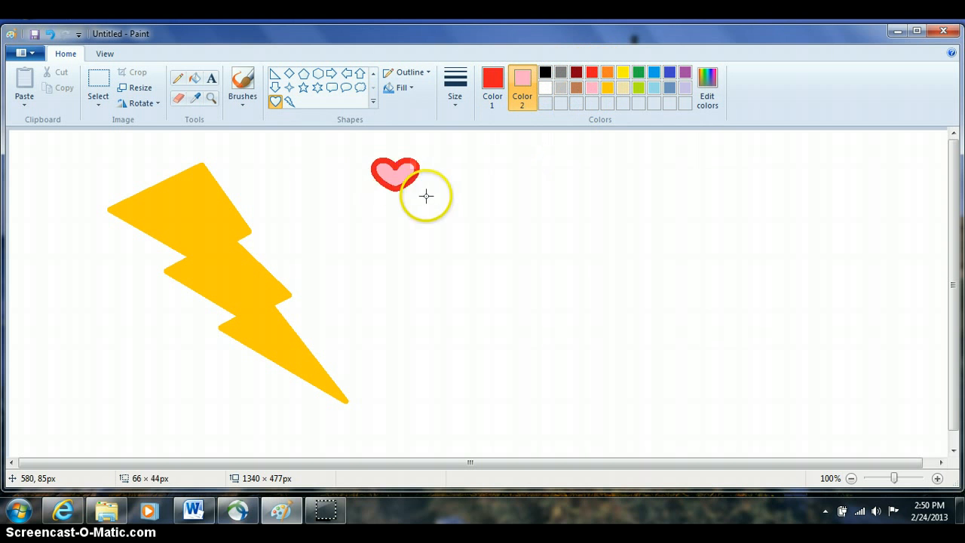
drag(395, 173, 573, 301)
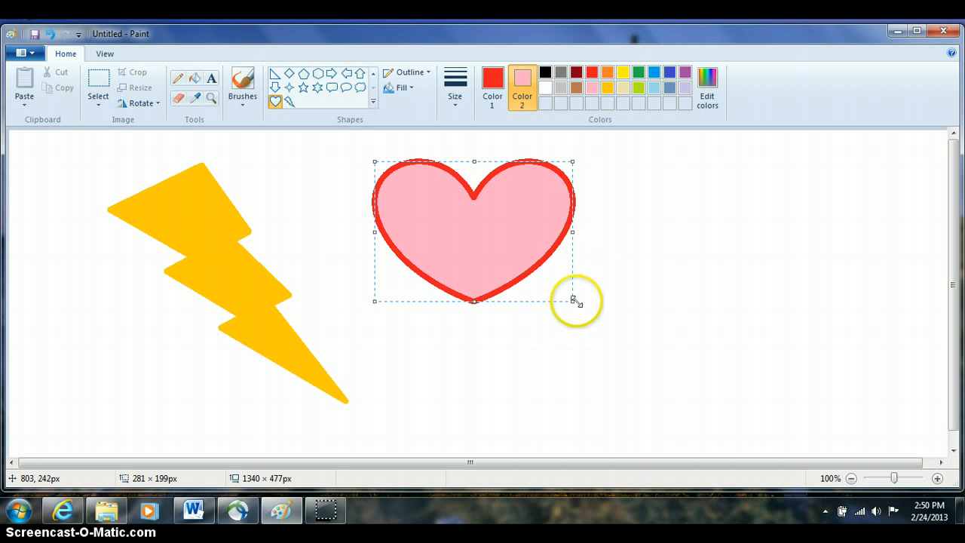
mouse_move(371, 160)
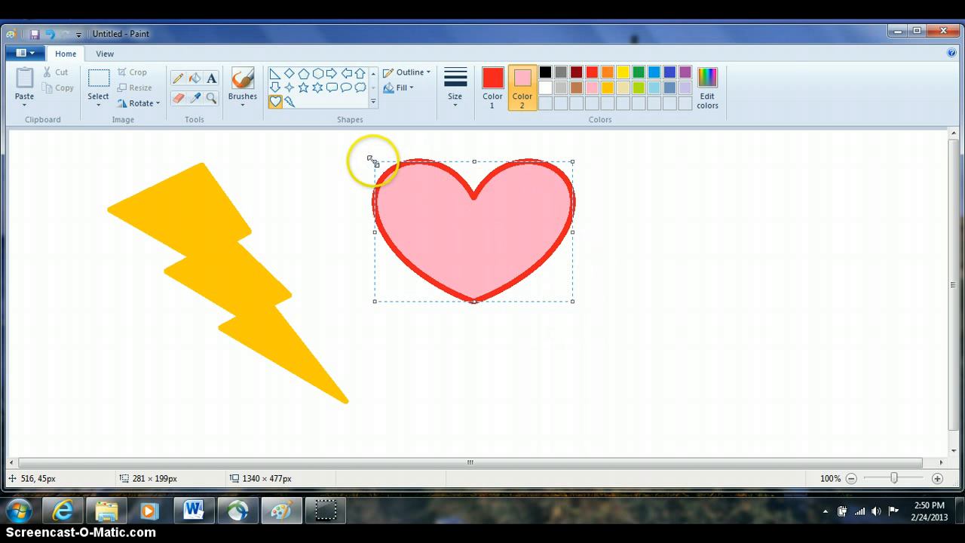
mouse_move(571, 305)
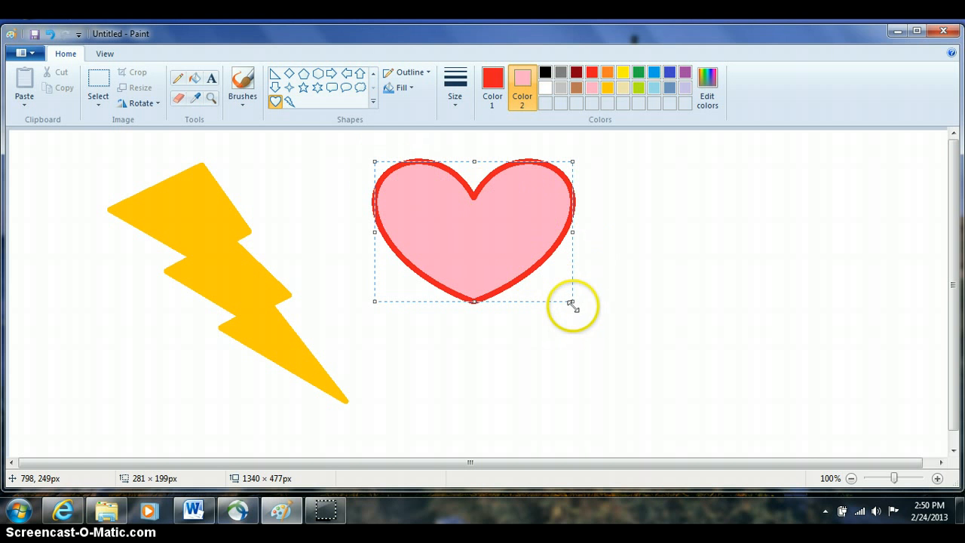
mouse_move(359, 178)
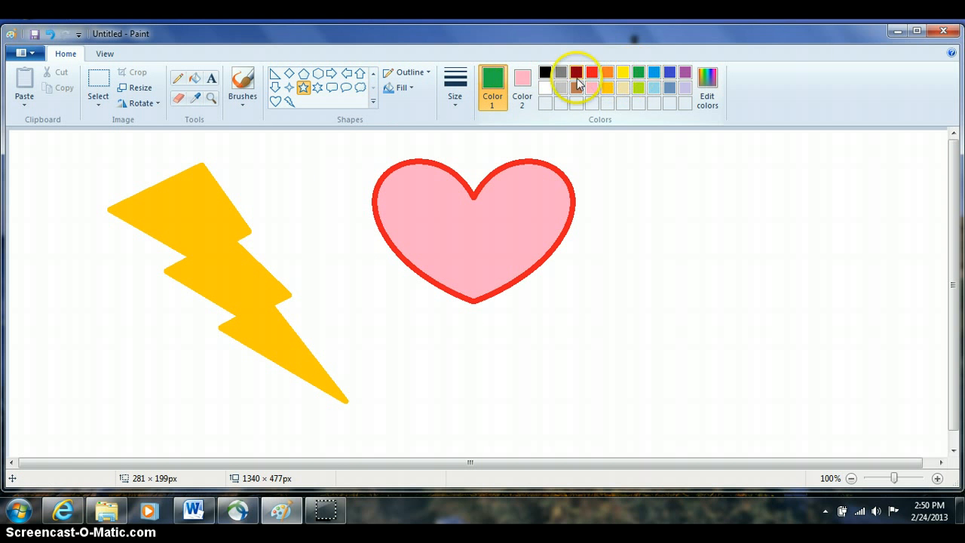
- Set dark red as fill colour and Shift-draw a green-outlined star right of the heart
click(545, 73)
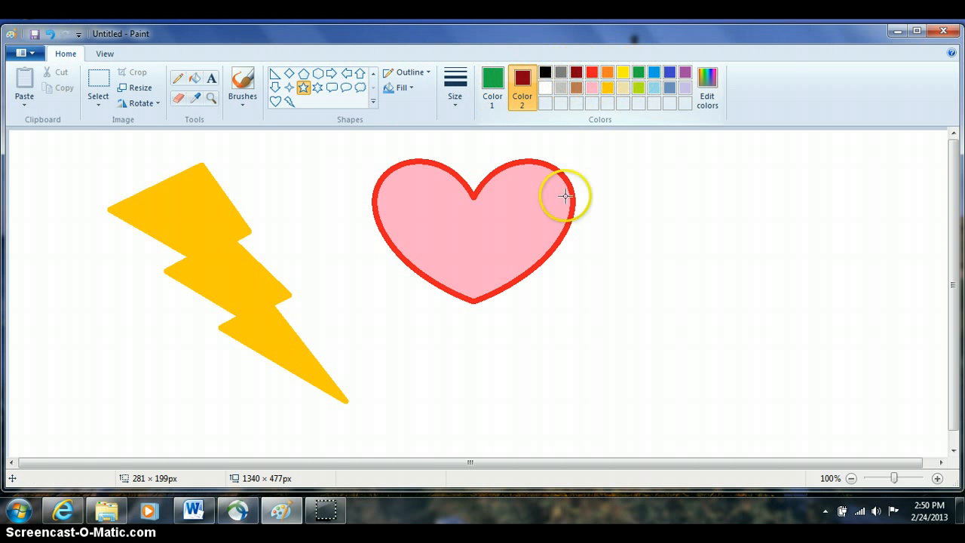
mouse_move(540, 290)
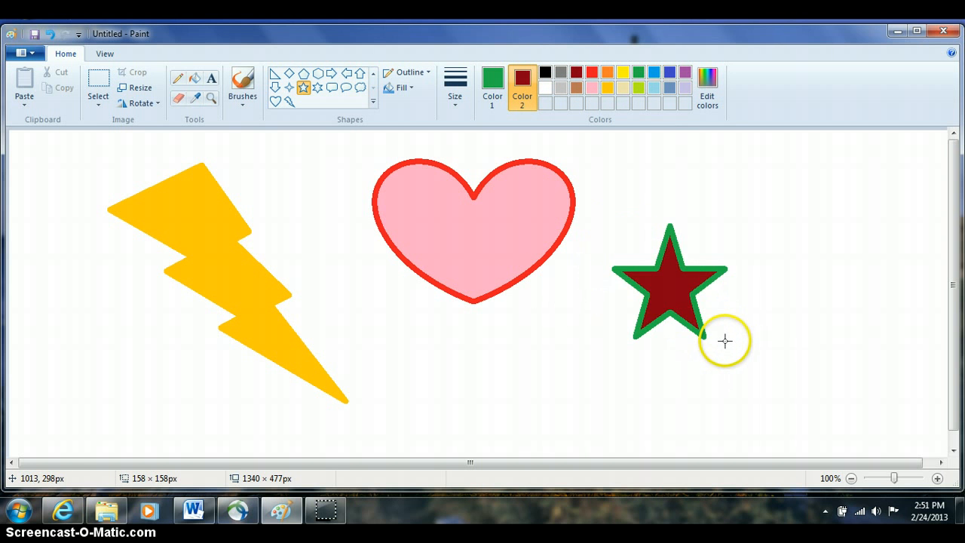
drag(725, 341, 751, 368)
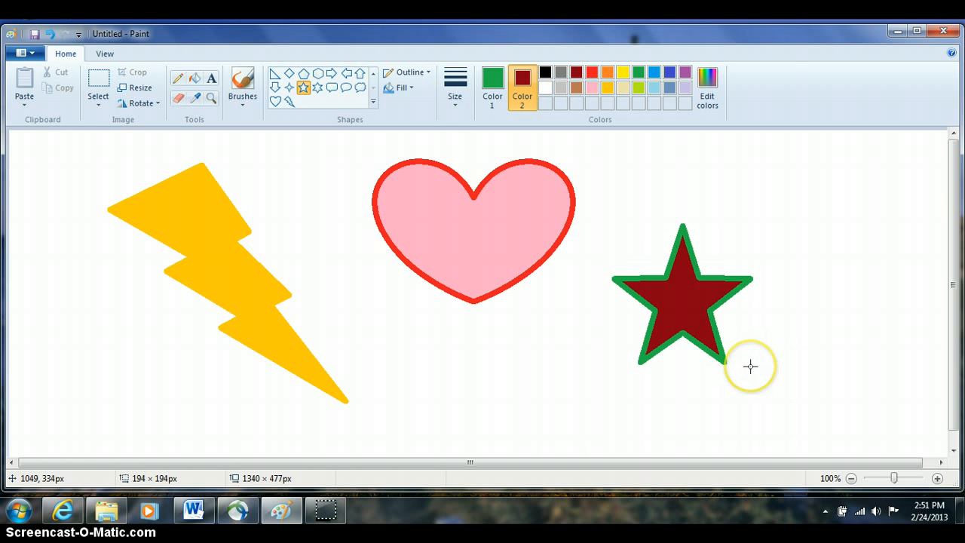